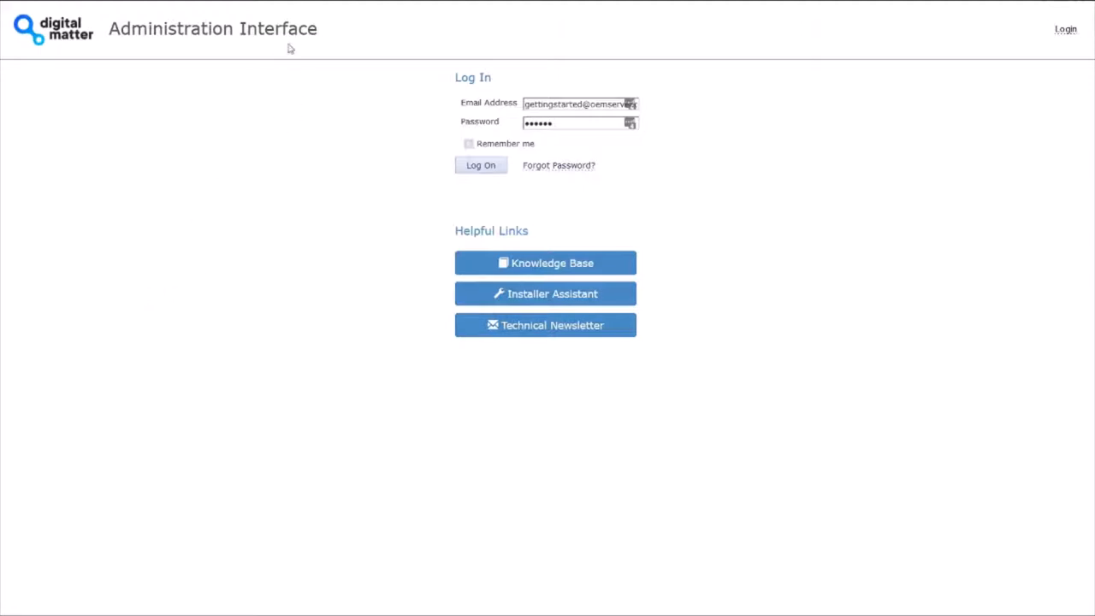
pyautogui.moveTo(279, 132)
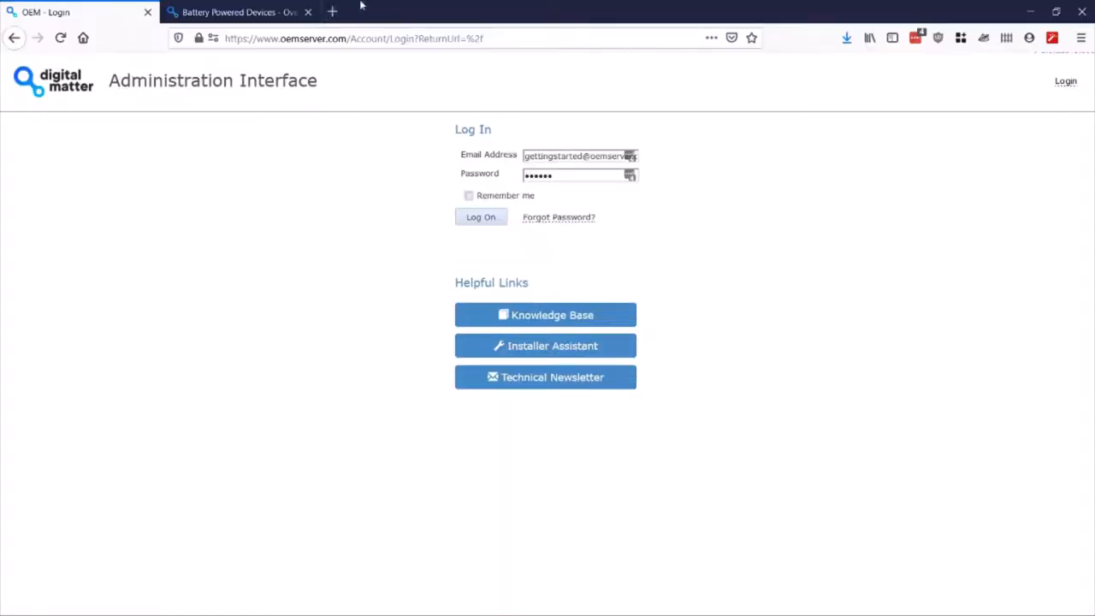
# Step: Log on to the OEM Server and filter the device search to the Oyster2 device type
pyautogui.click(239, 12)
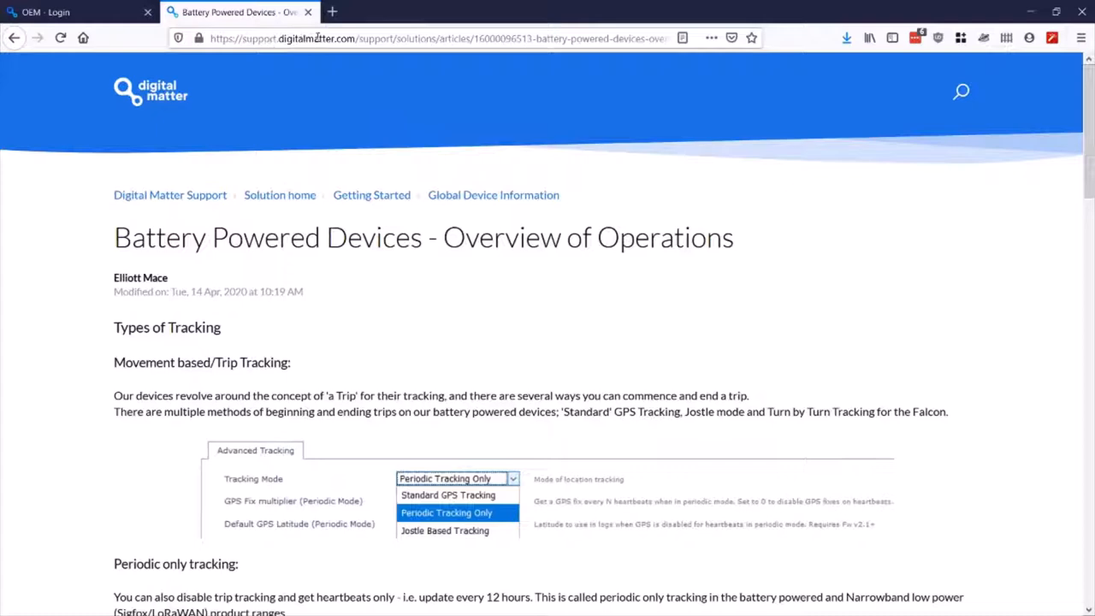
pyautogui.scroll(-3)
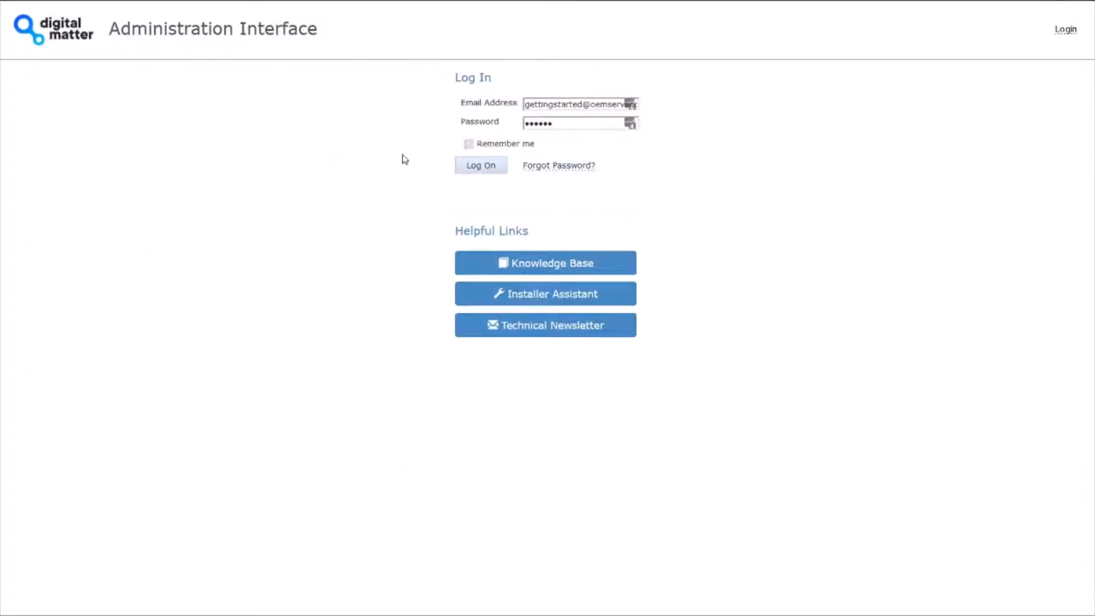
pyautogui.moveTo(392, 154)
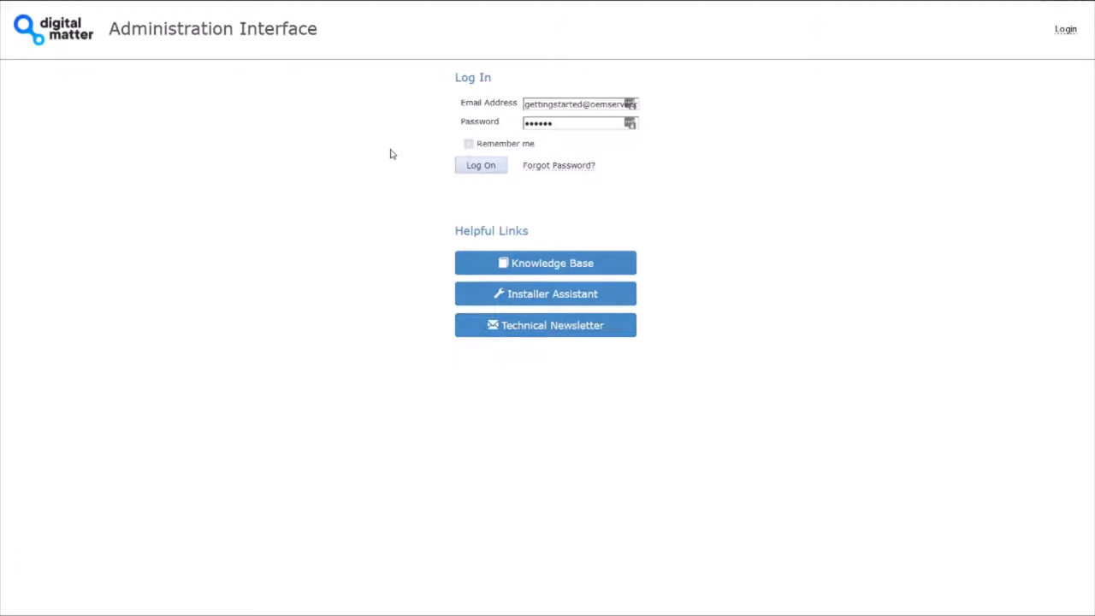
pyautogui.moveTo(582, 94)
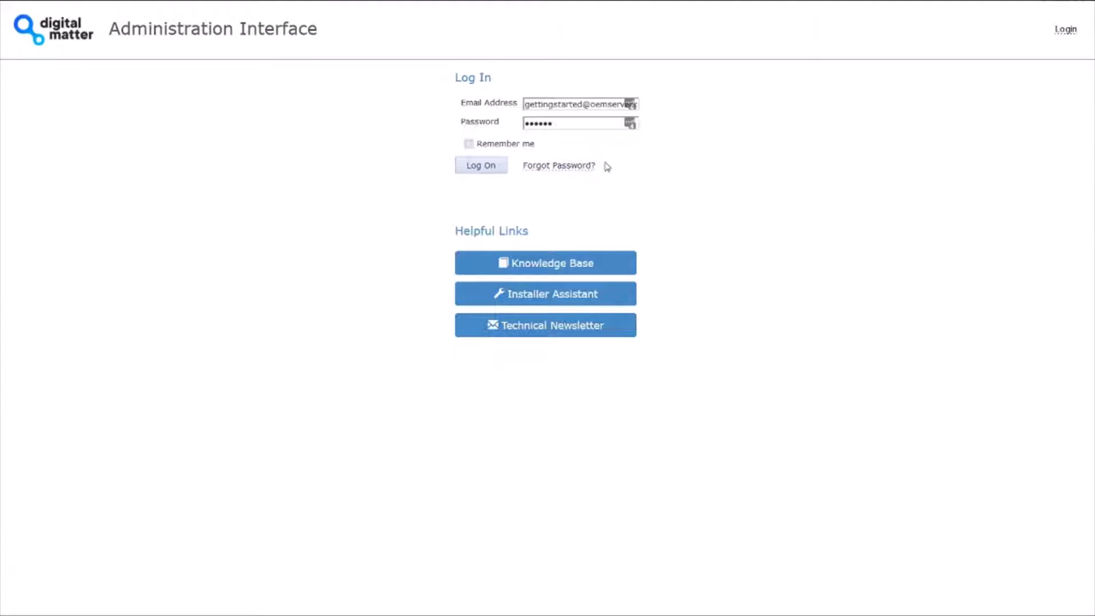
pyautogui.moveTo(585, 165)
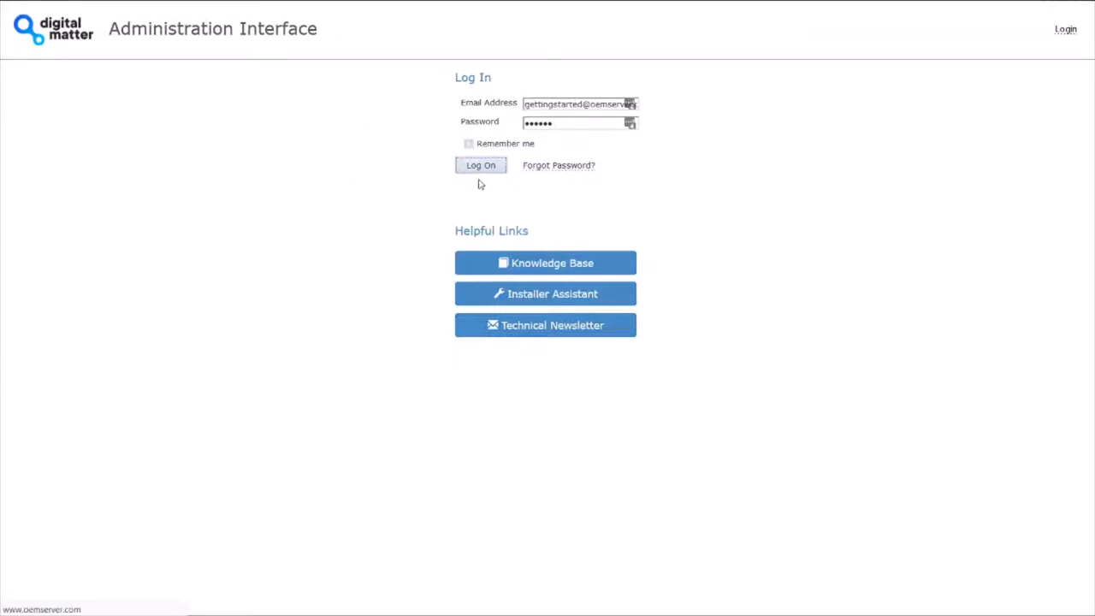
pyautogui.click(480, 164)
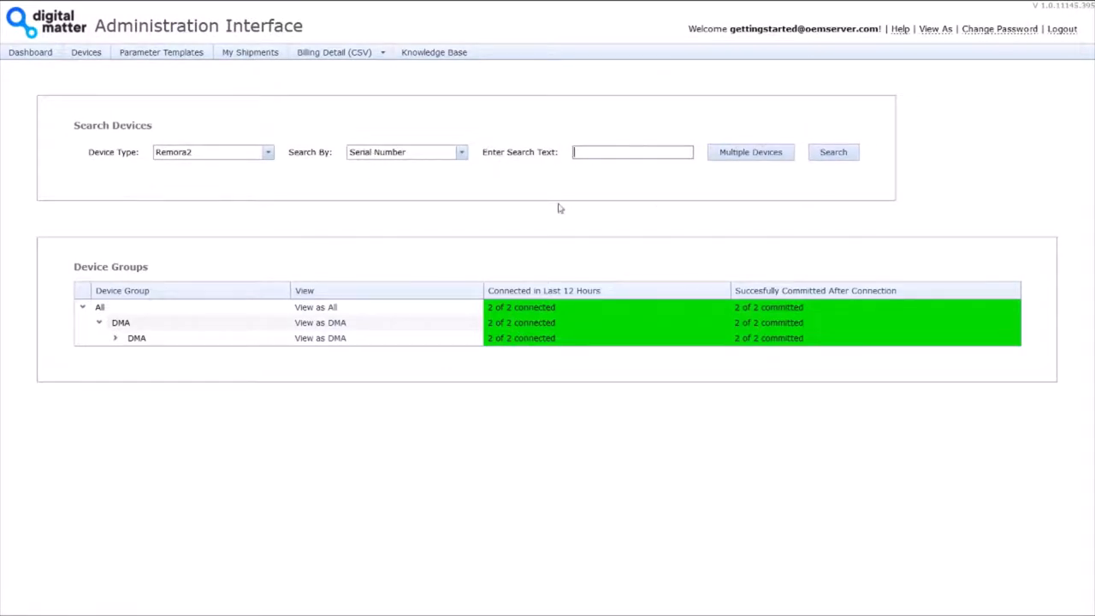
pyautogui.moveTo(678, 347)
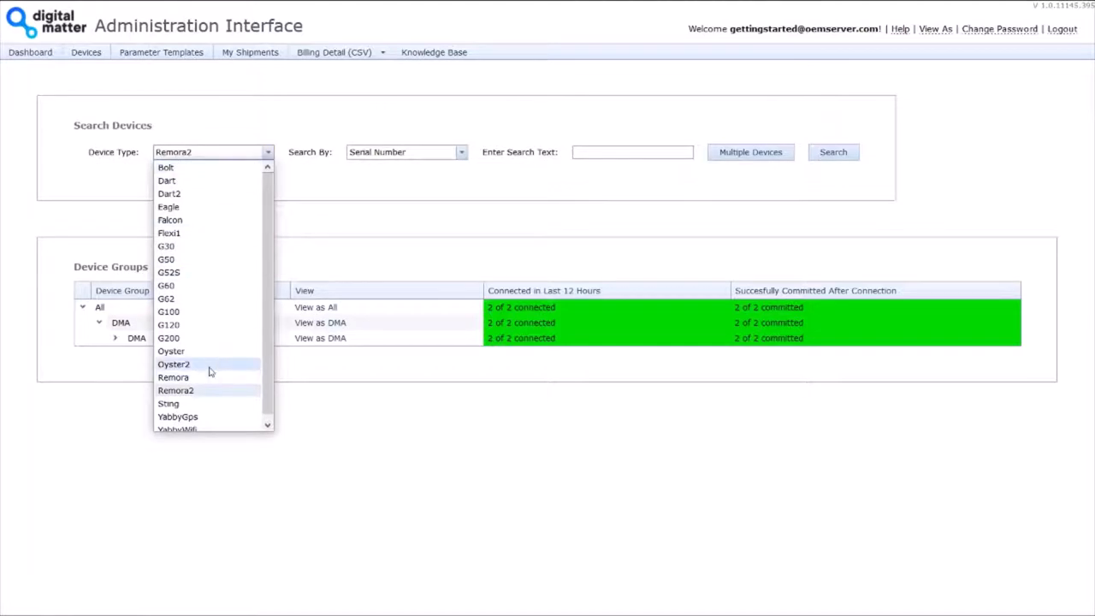
pyautogui.click(174, 363)
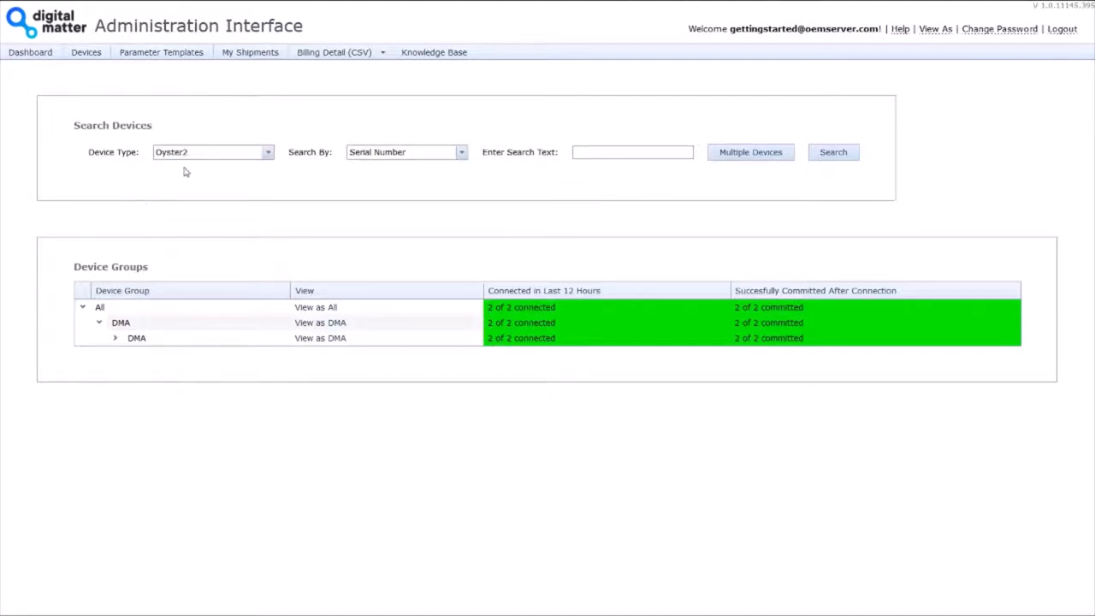
pyautogui.moveTo(598, 166)
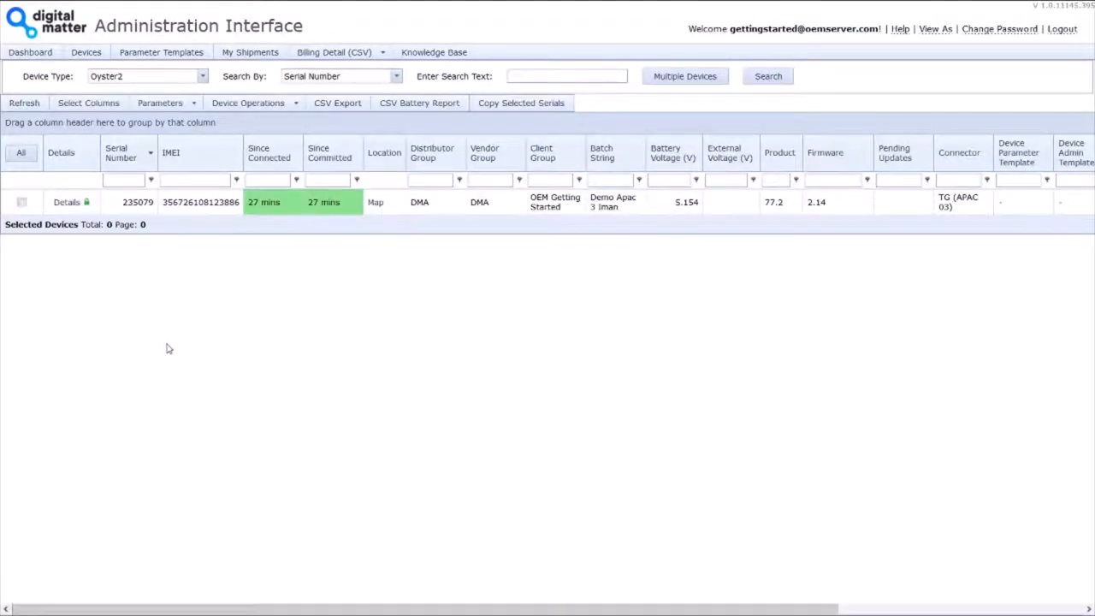
pyautogui.moveTo(187, 271)
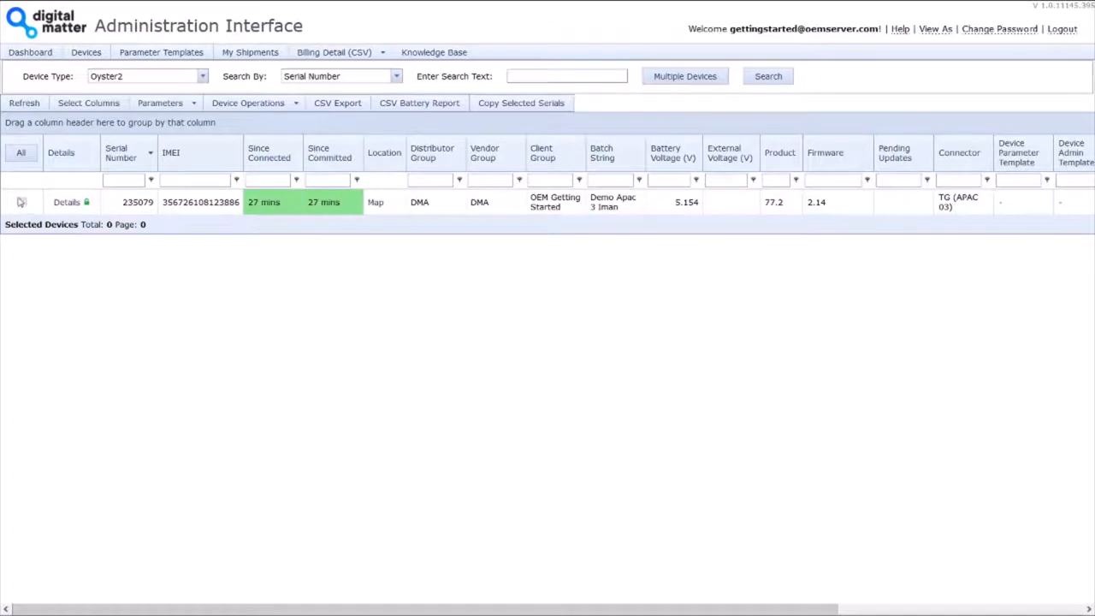
# Step: Select Oyster2 device 235079 and start editing its system parameters as a single device
pyautogui.click(21, 202)
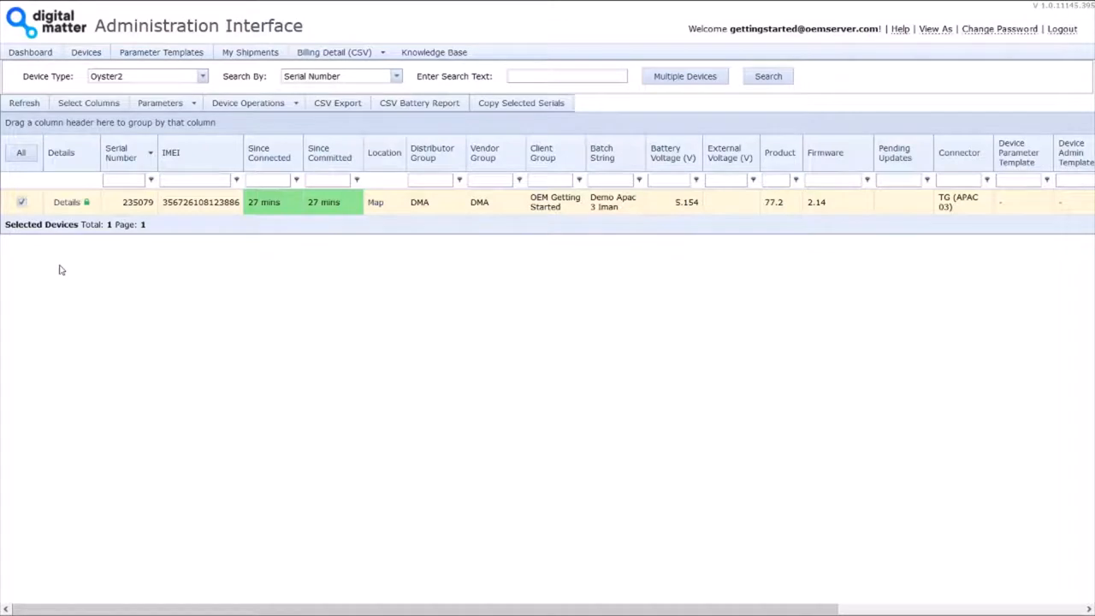
pyautogui.click(161, 102)
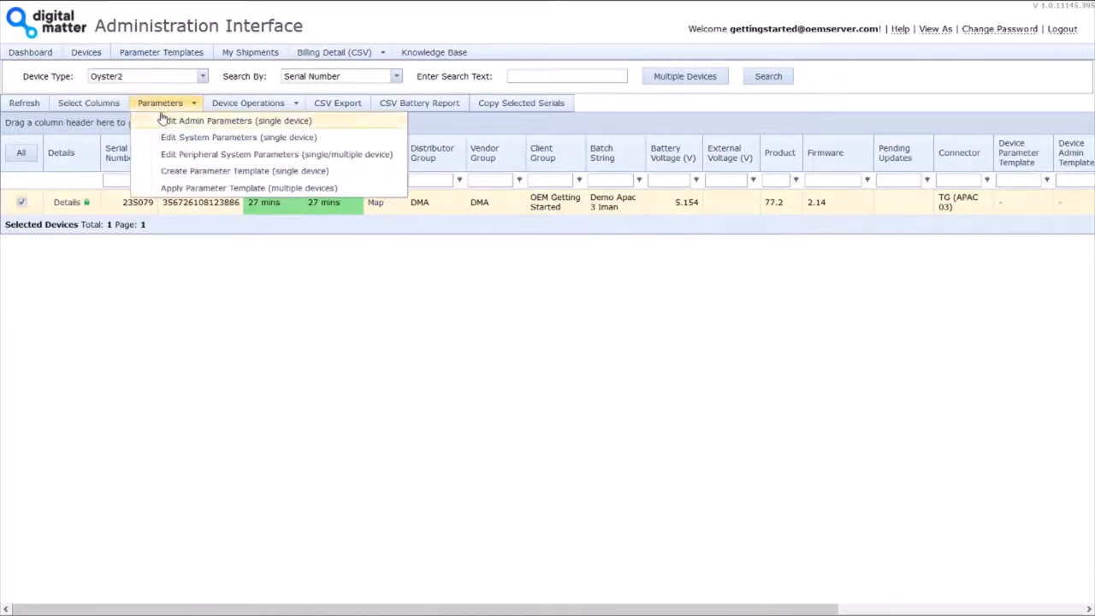
pyautogui.moveTo(226, 137)
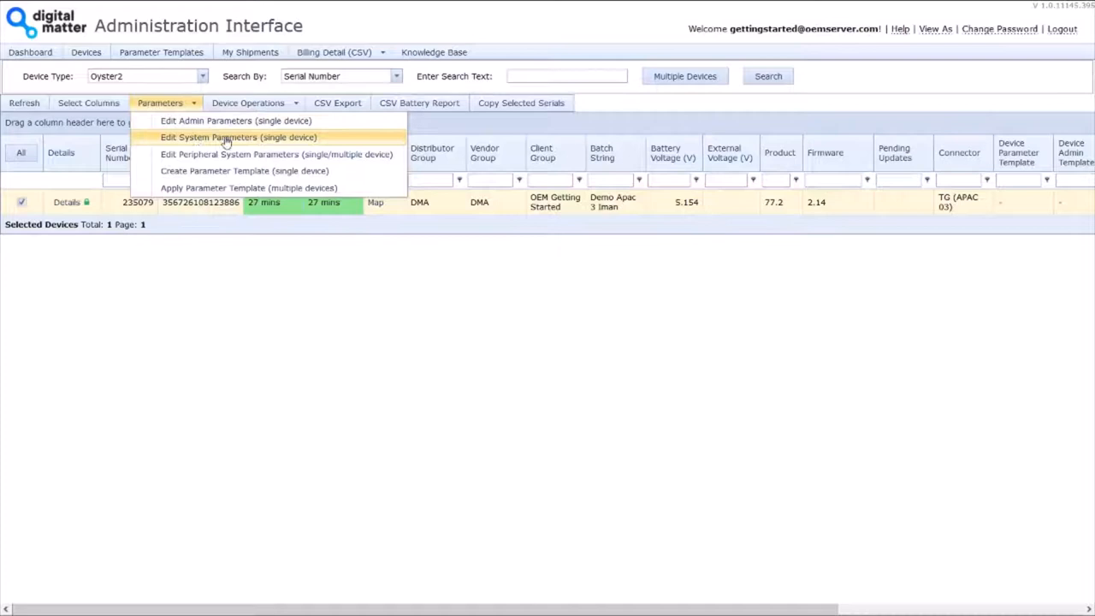
pyautogui.moveTo(332, 140)
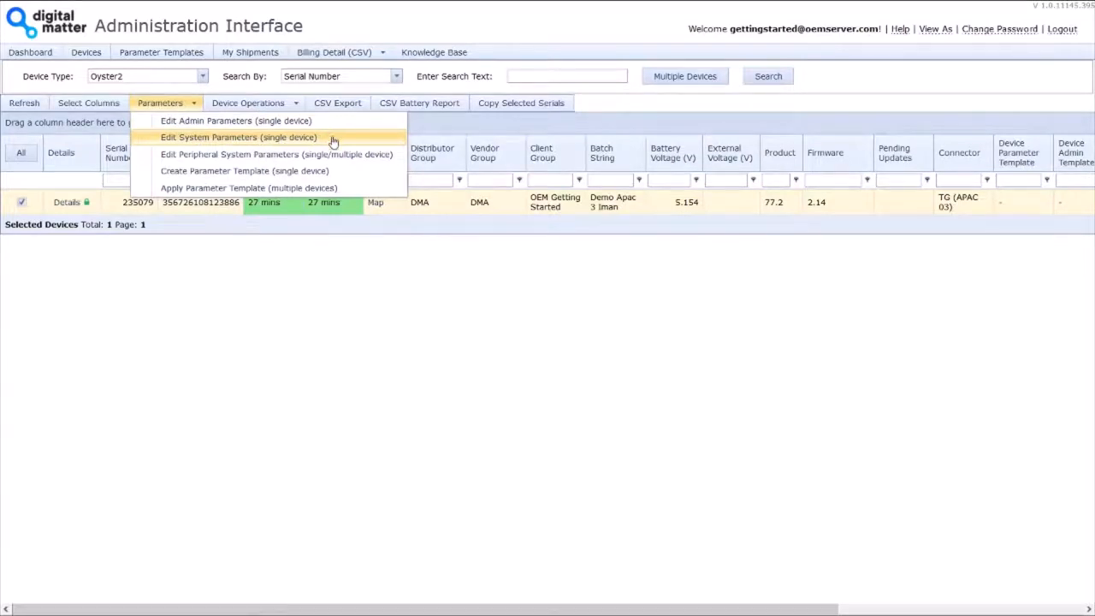
pyautogui.click(161, 103)
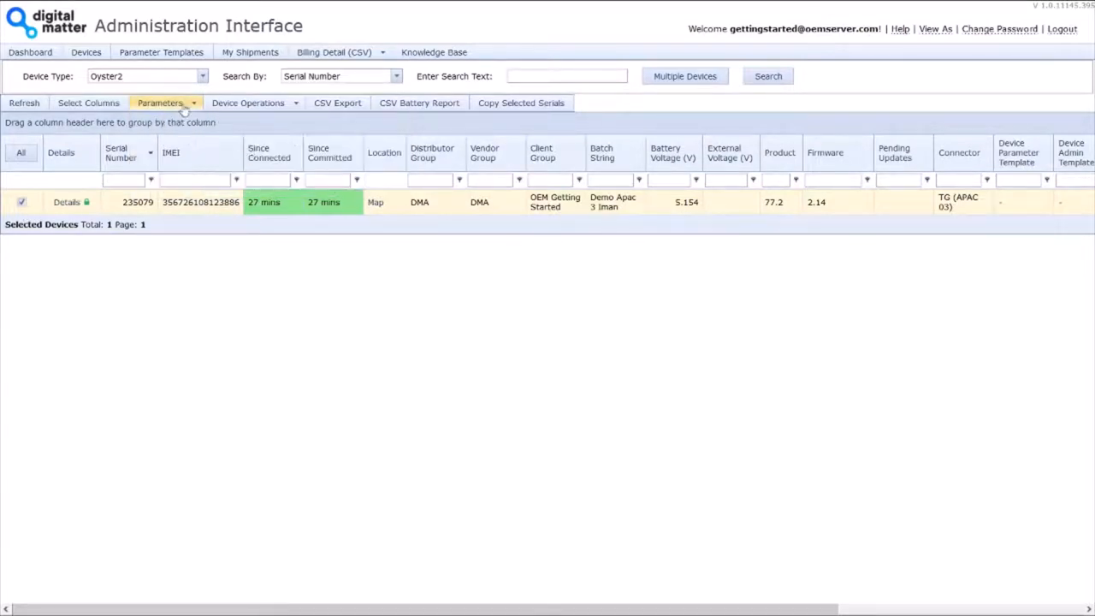
pyautogui.click(161, 103)
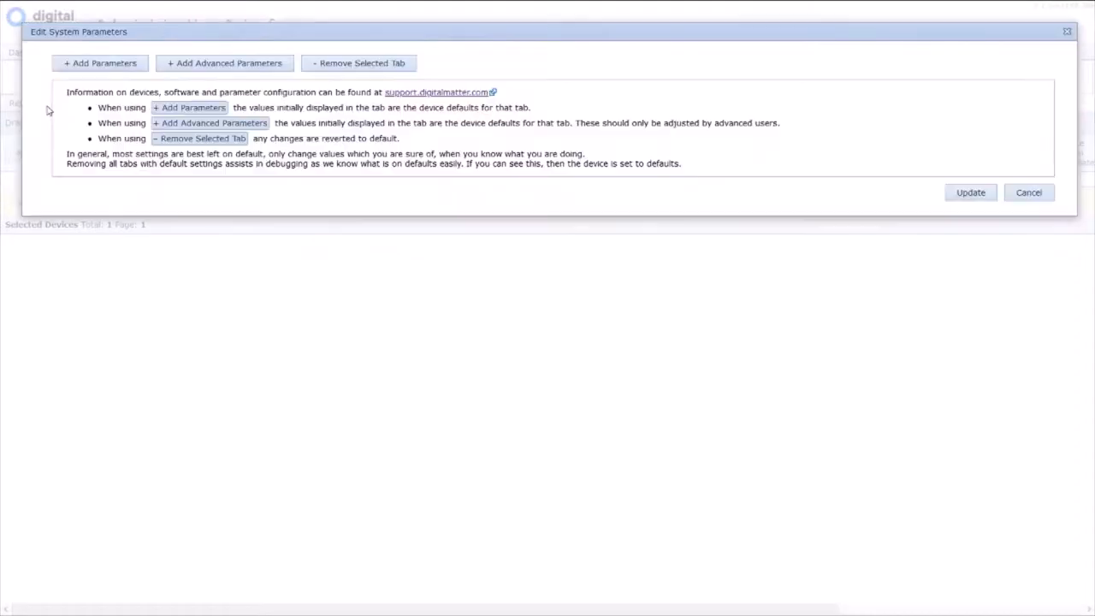
pyautogui.moveTo(510, 301)
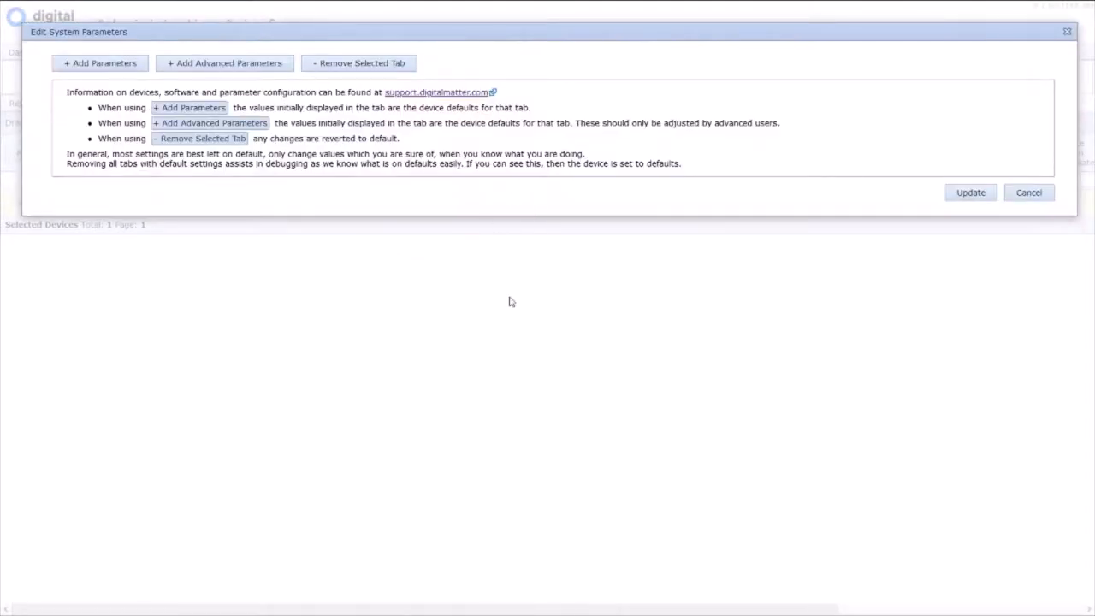
pyautogui.moveTo(352, 171)
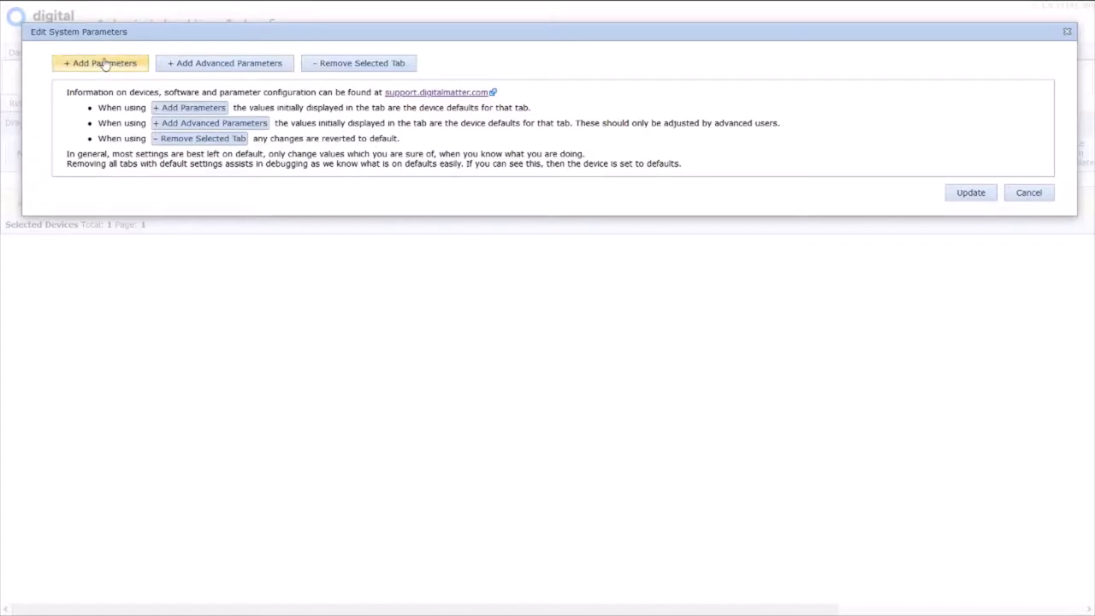
# Step: Add the Basic Tracking and Advanced Tracking parameter tabs with device defaults
pyautogui.click(99, 61)
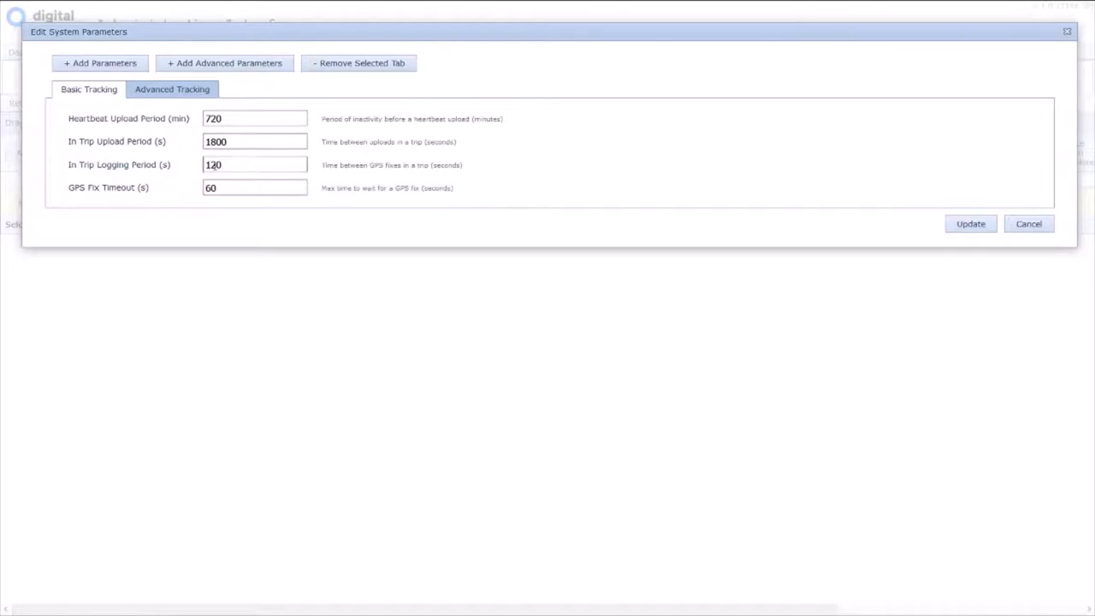
# Step: Set heartbeat upload to 1440 minutes, in-trip logging to 600 s and in-trip upload to 3600 s
pyautogui.click(248, 140)
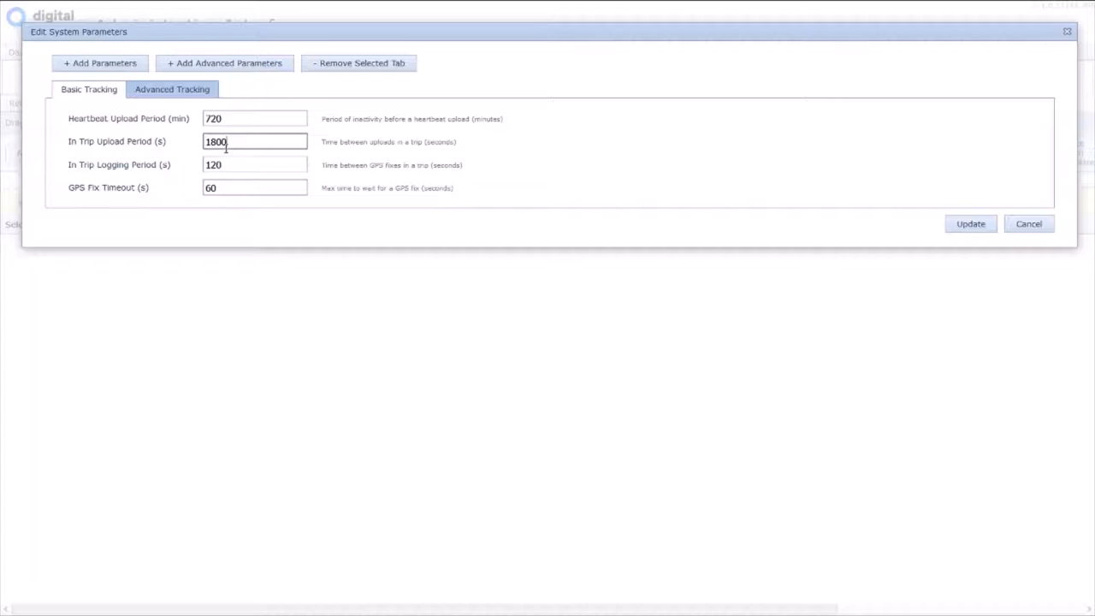
pyautogui.click(253, 118)
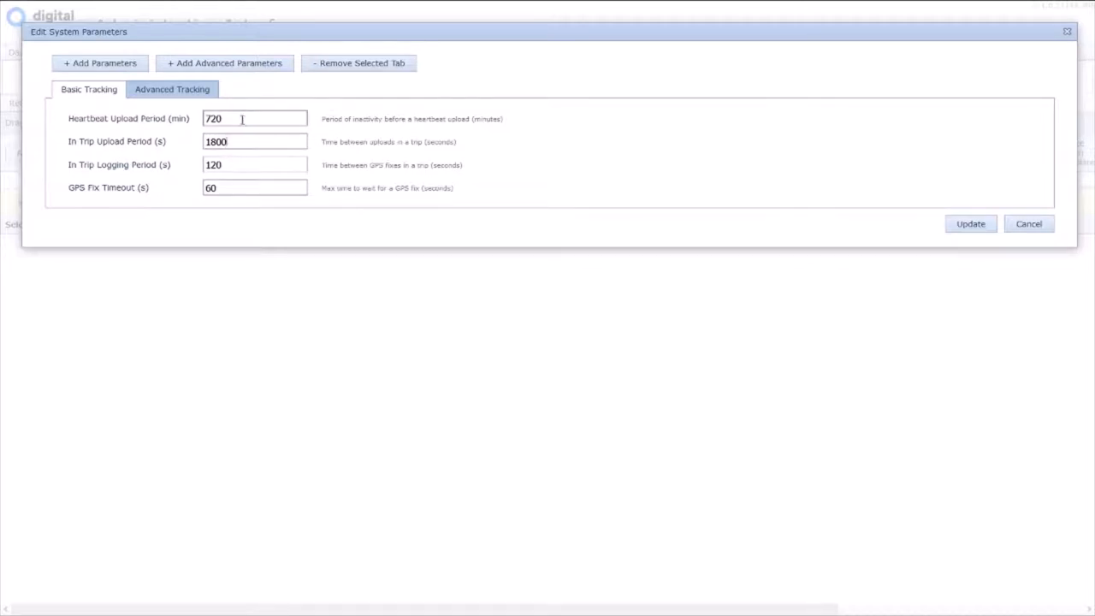
pyautogui.write('1440')
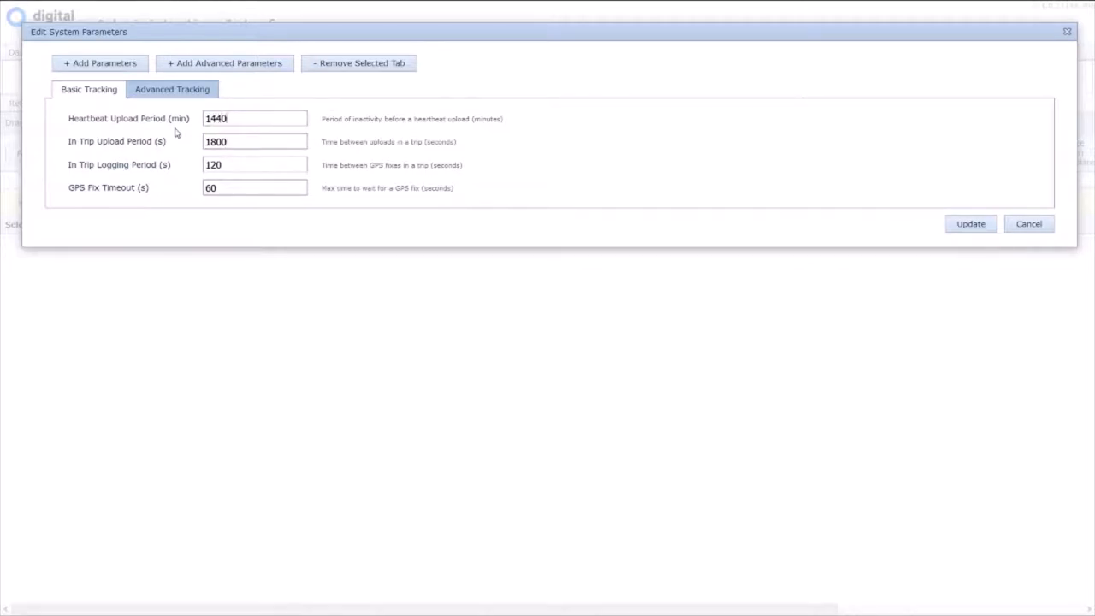
pyautogui.doubleClick(212, 164)
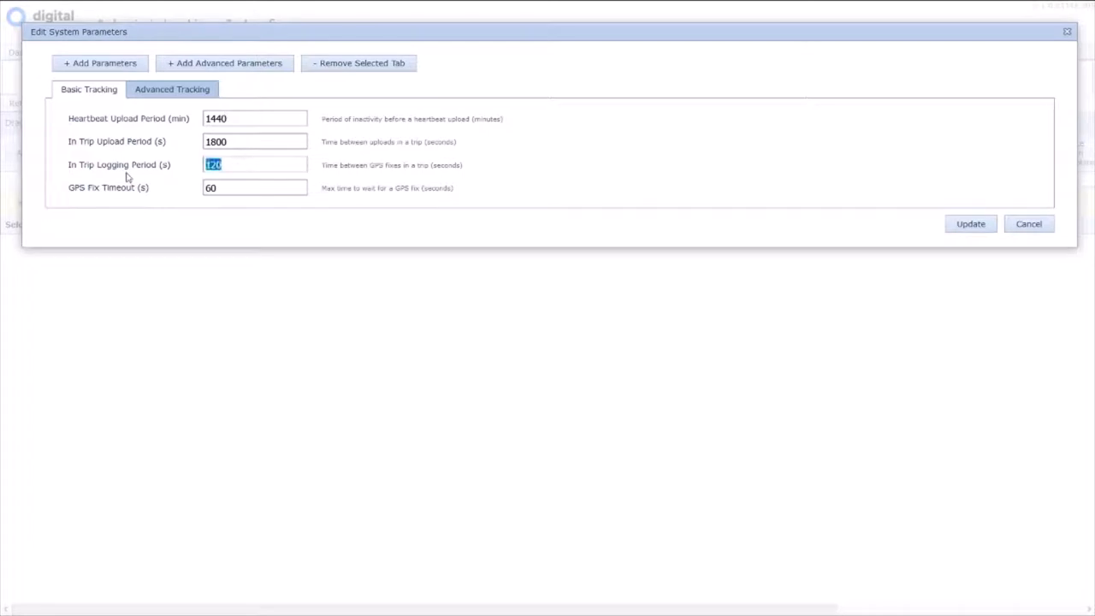
pyautogui.write('600')
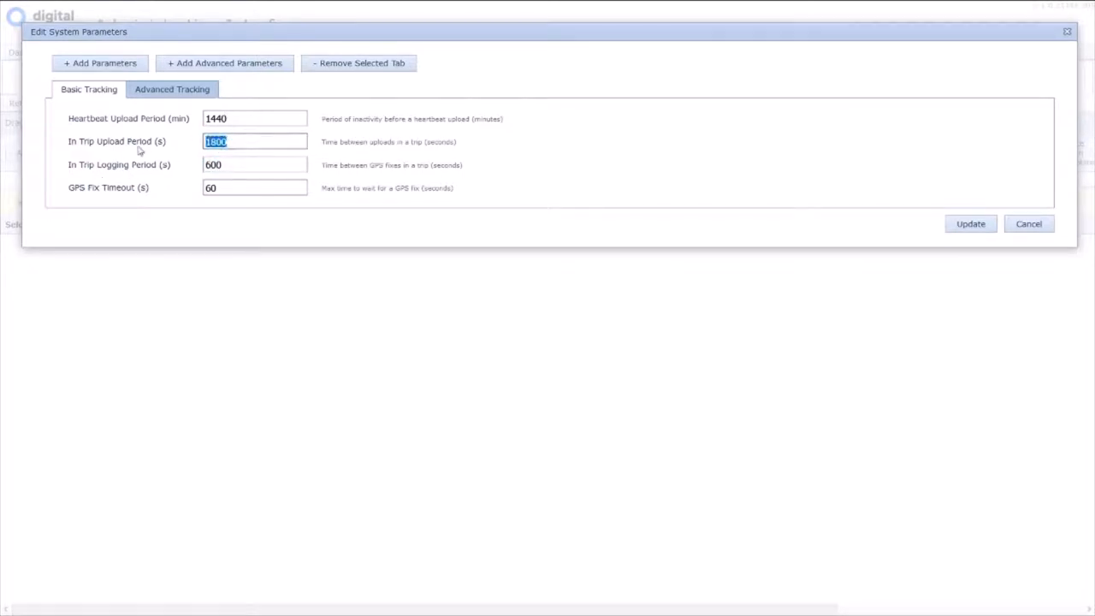
pyautogui.write('3600')
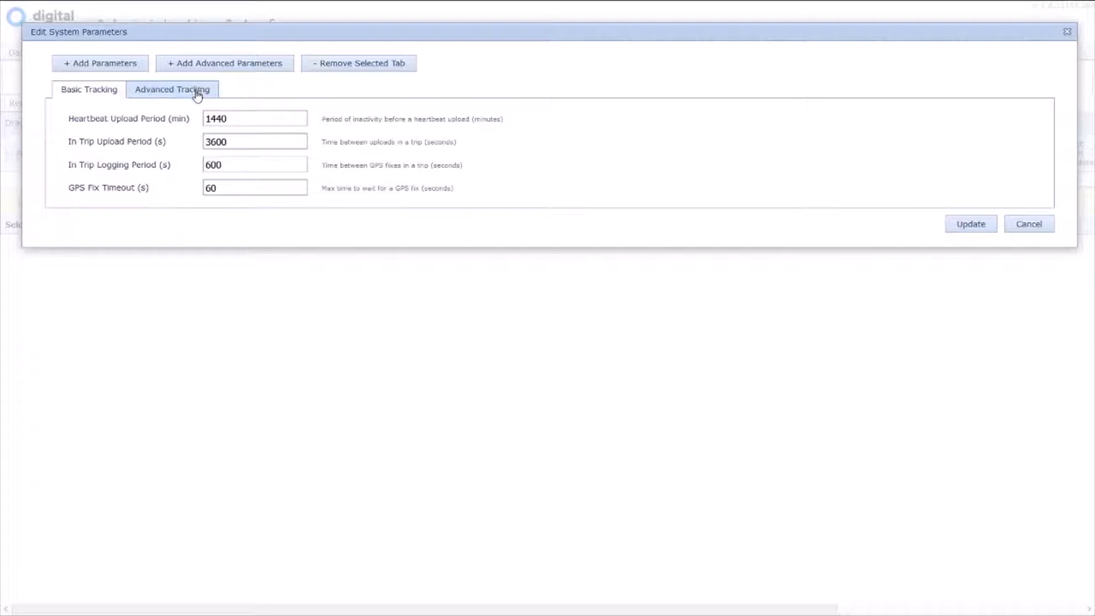
pyautogui.click(171, 89)
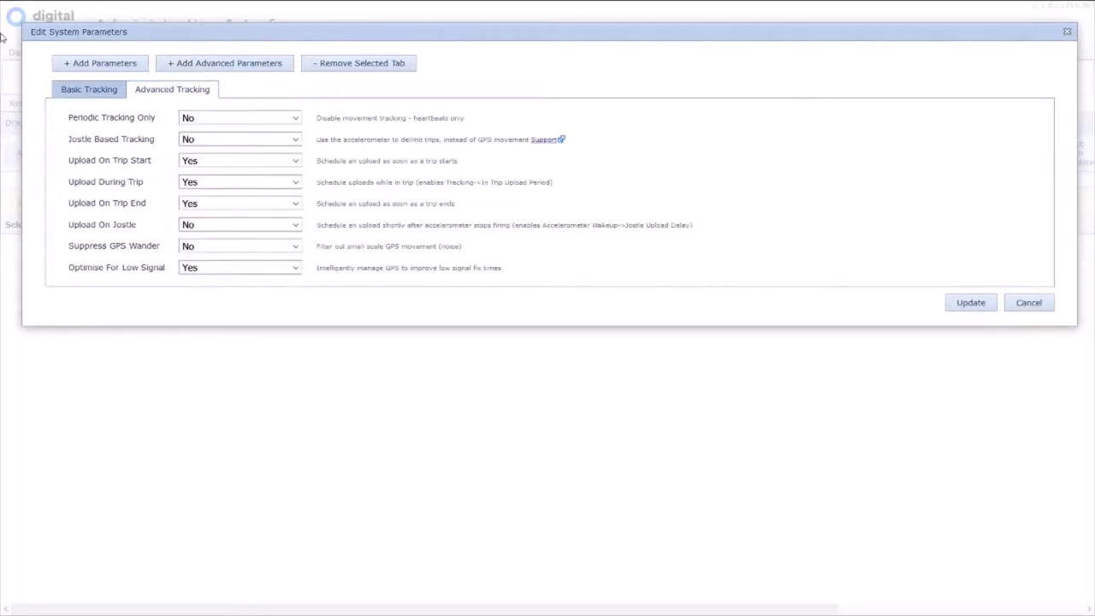
pyautogui.moveTo(116, 109)
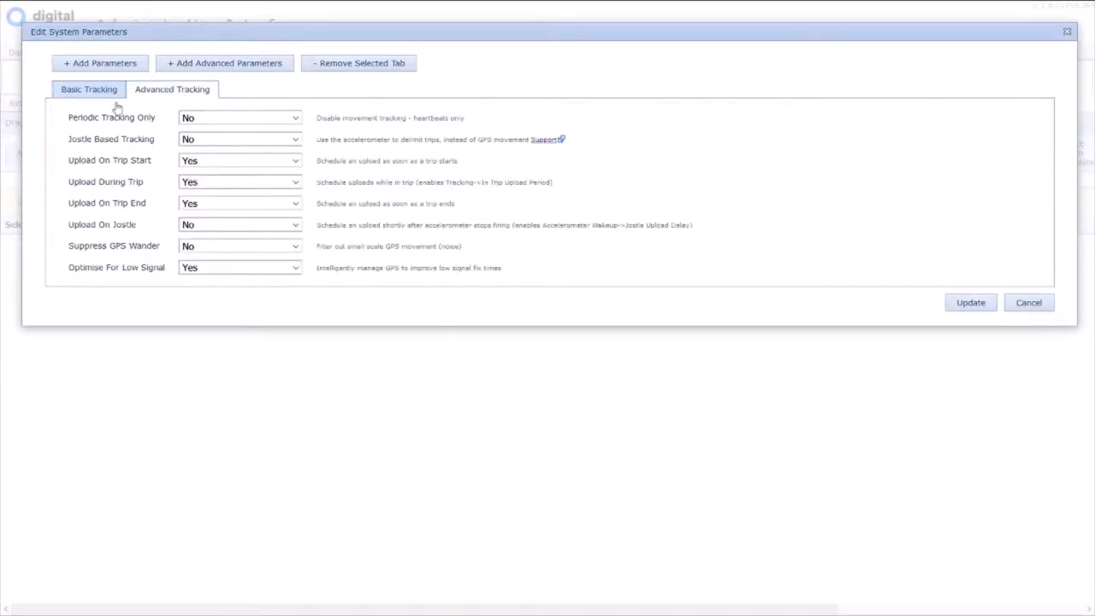
pyautogui.click(239, 117)
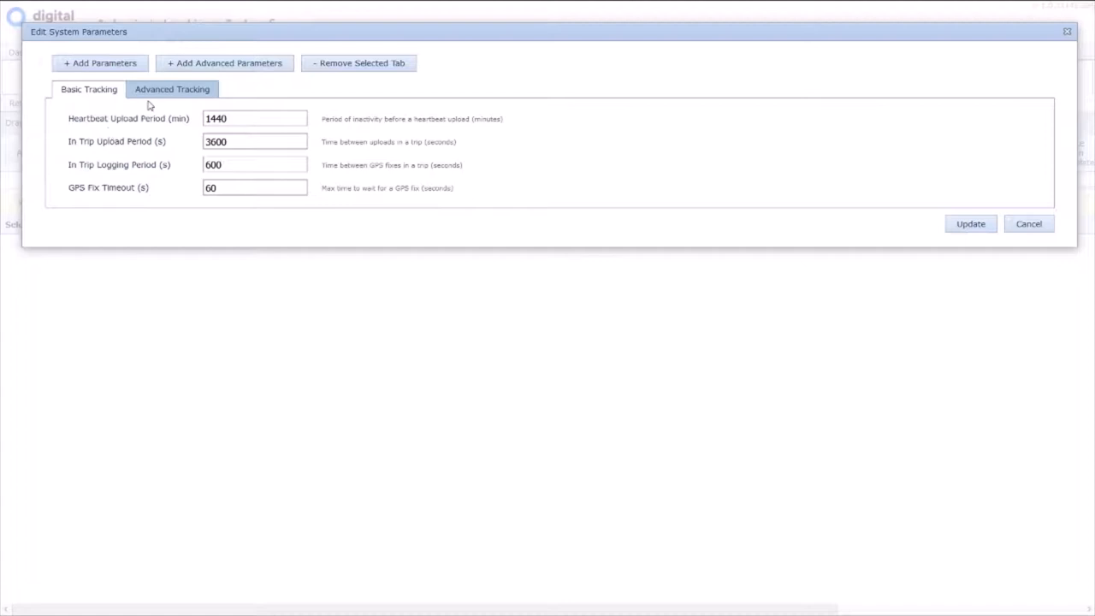
# Step: Change the heartbeat upload period value, leaving it at 720 minutes, and view Advanced Tracking
pyautogui.click(172, 89)
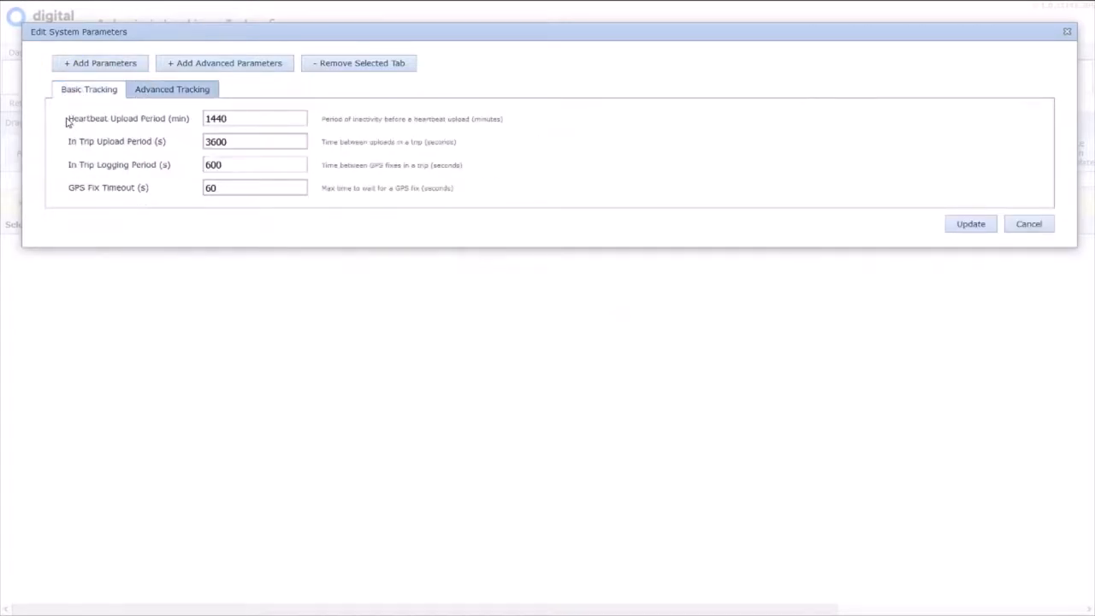
pyautogui.moveTo(178, 126)
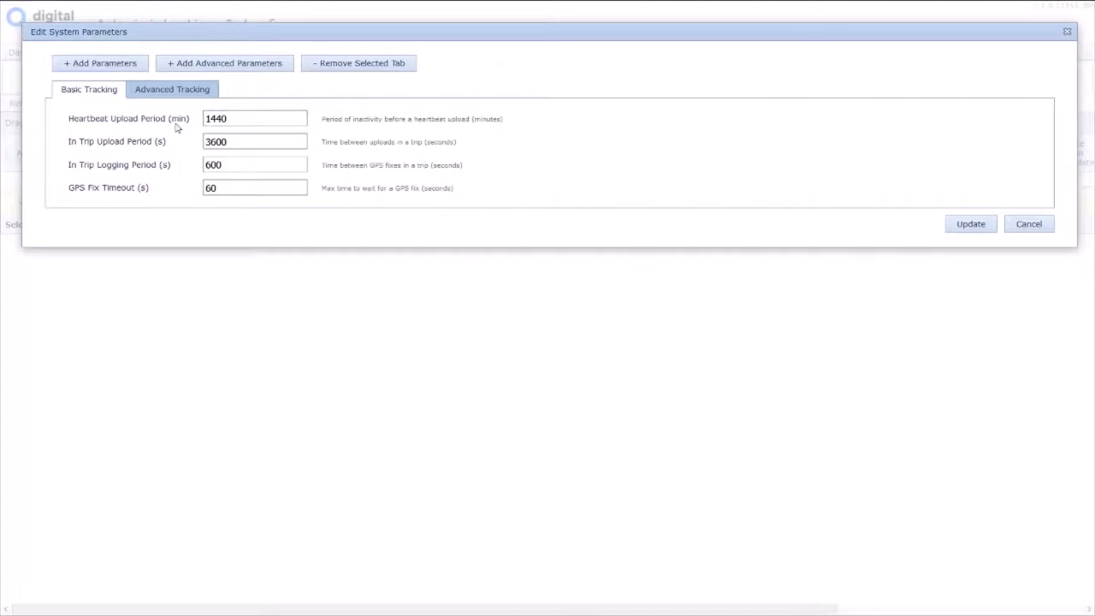
pyautogui.doubleClick(216, 118)
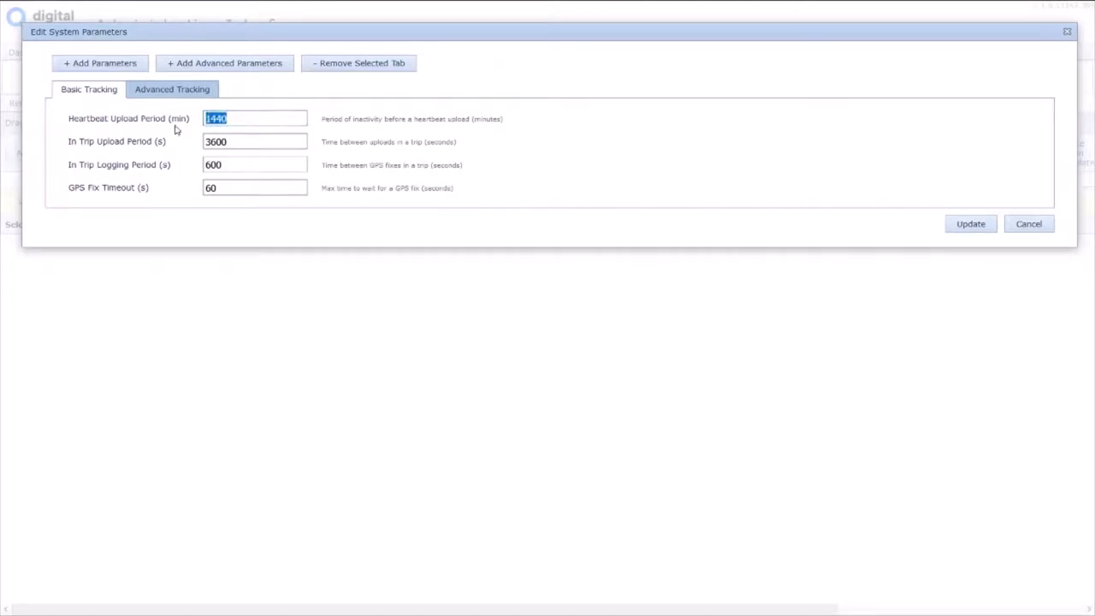
pyautogui.write('240')
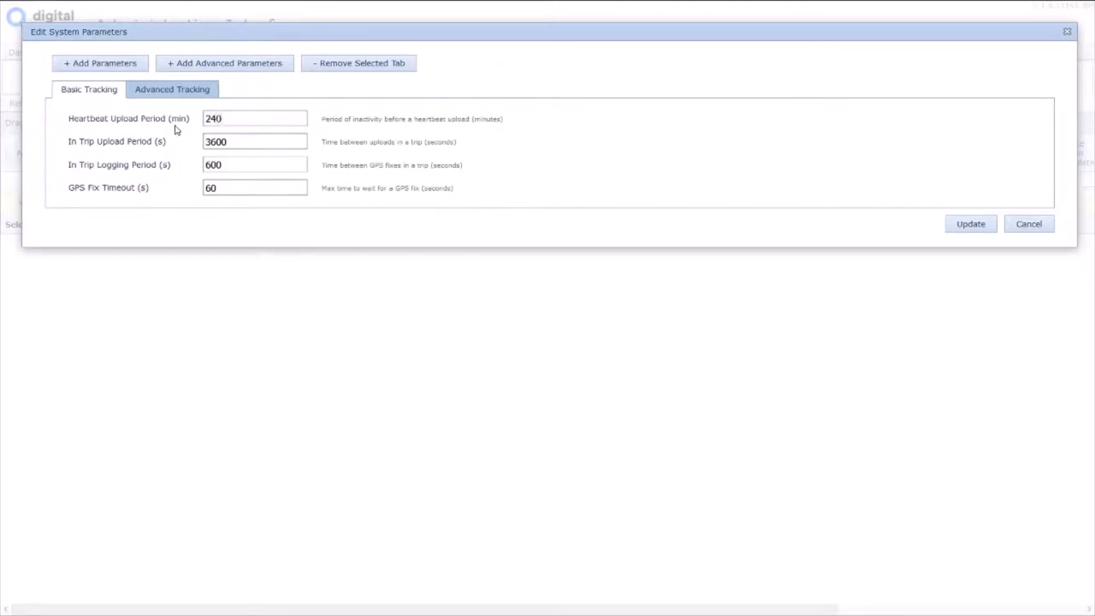
pyautogui.moveTo(204, 135)
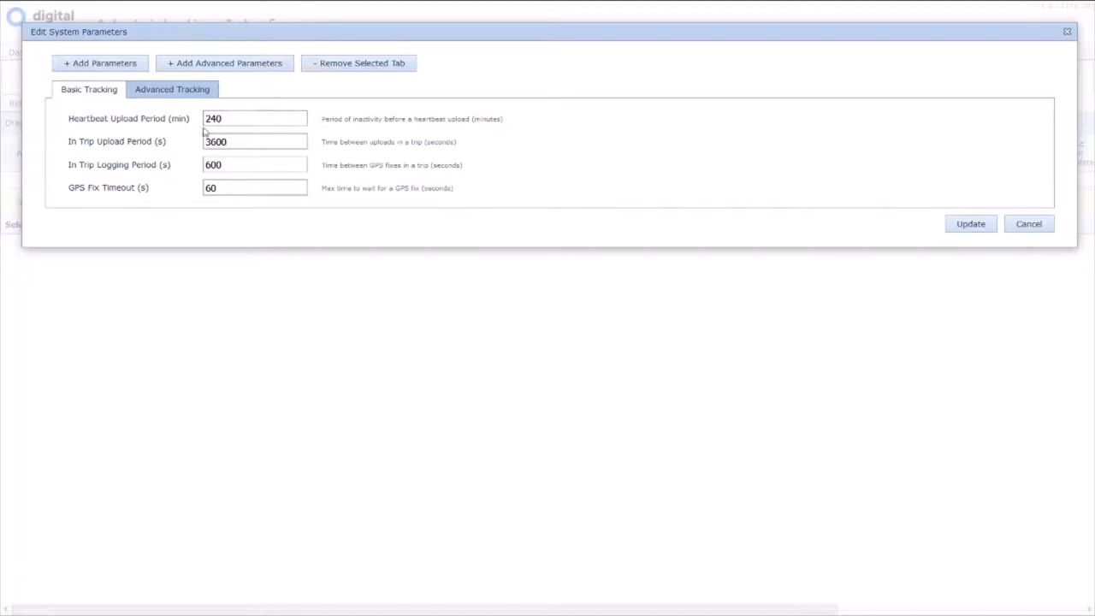
pyautogui.click(175, 89)
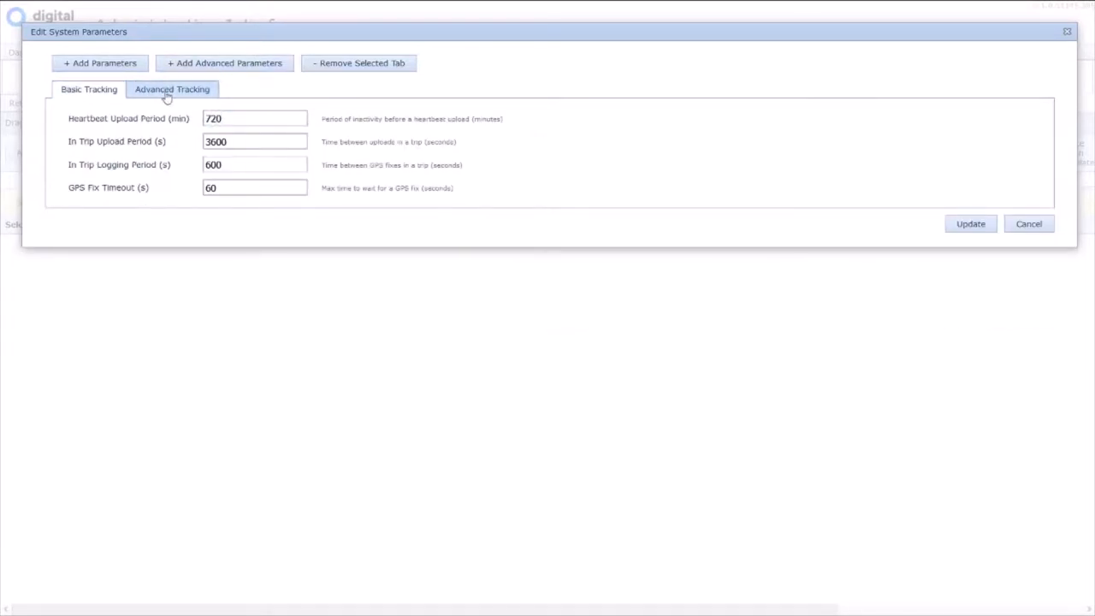
pyautogui.click(172, 89)
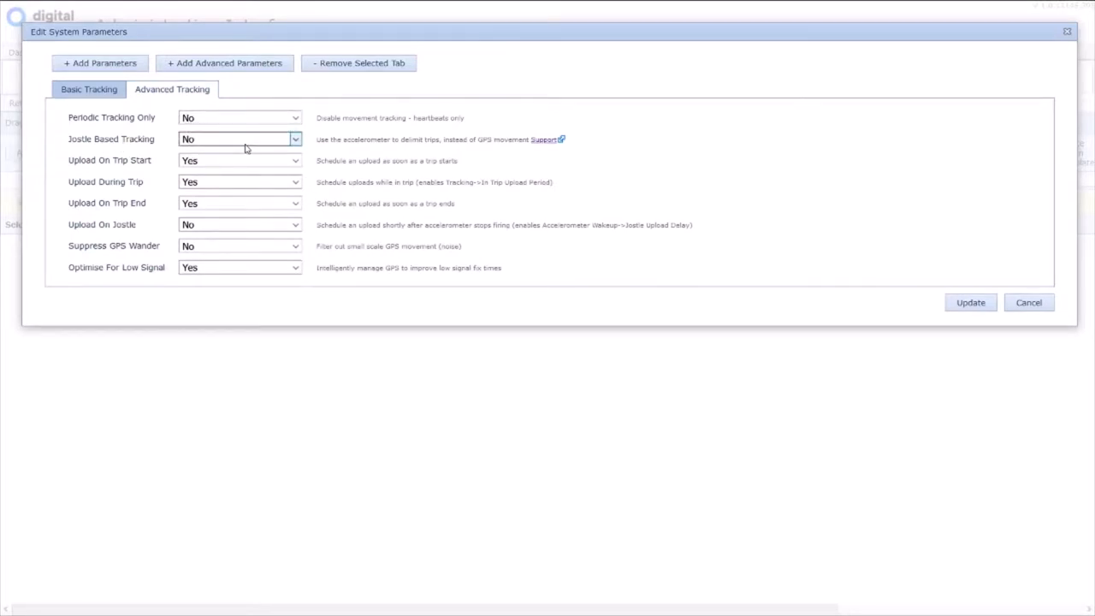
# Step: Turn Jostle Based Tracking to Yes, then return to the Basic Tracking settings
pyautogui.click(240, 139)
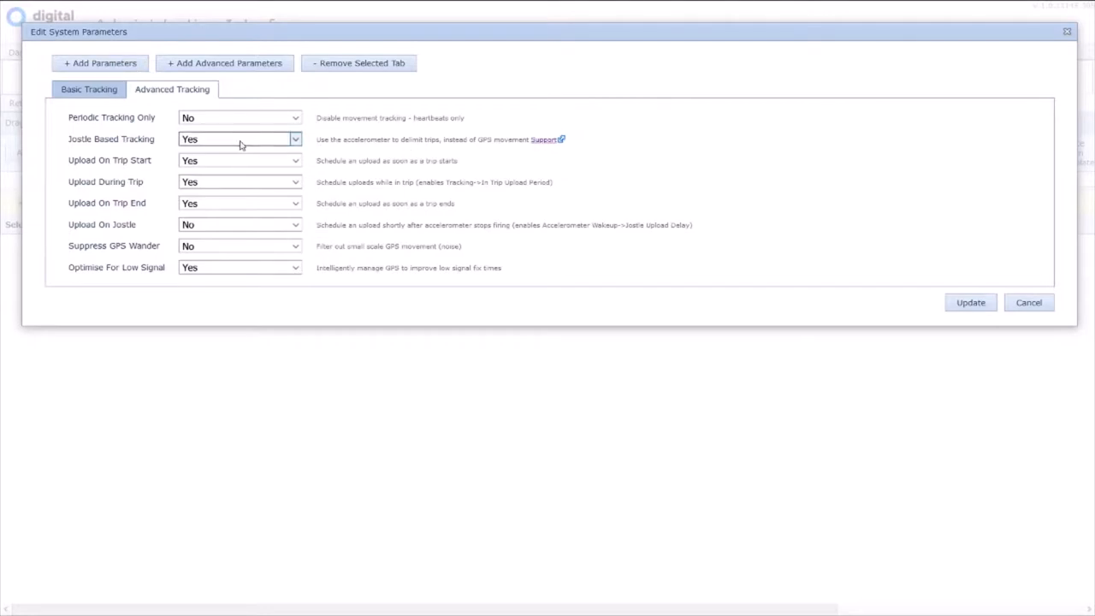
pyautogui.click(89, 89)
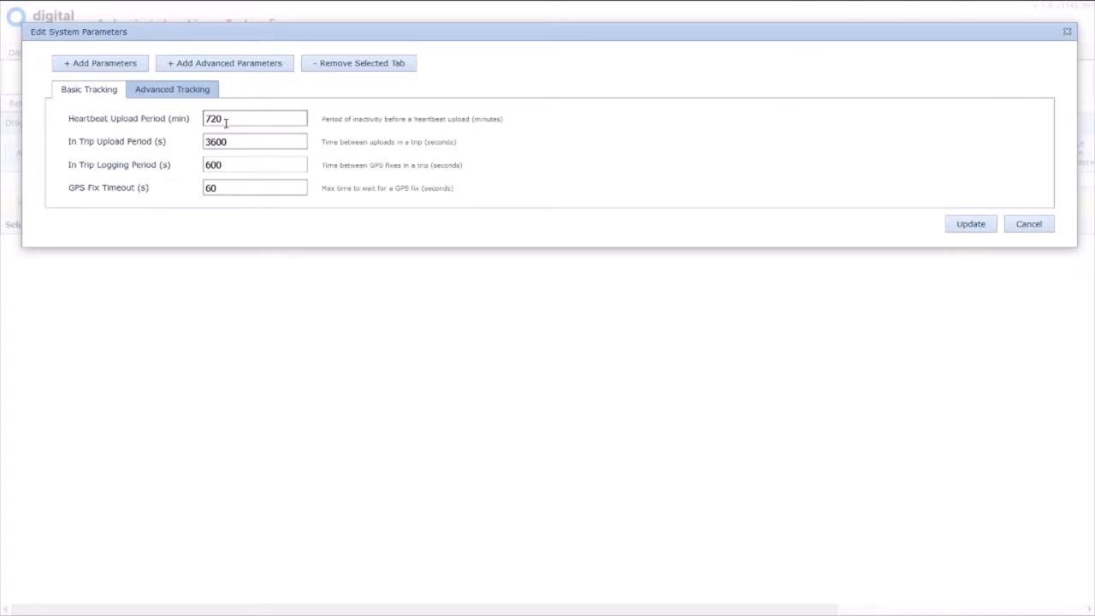
pyautogui.moveTo(194, 164)
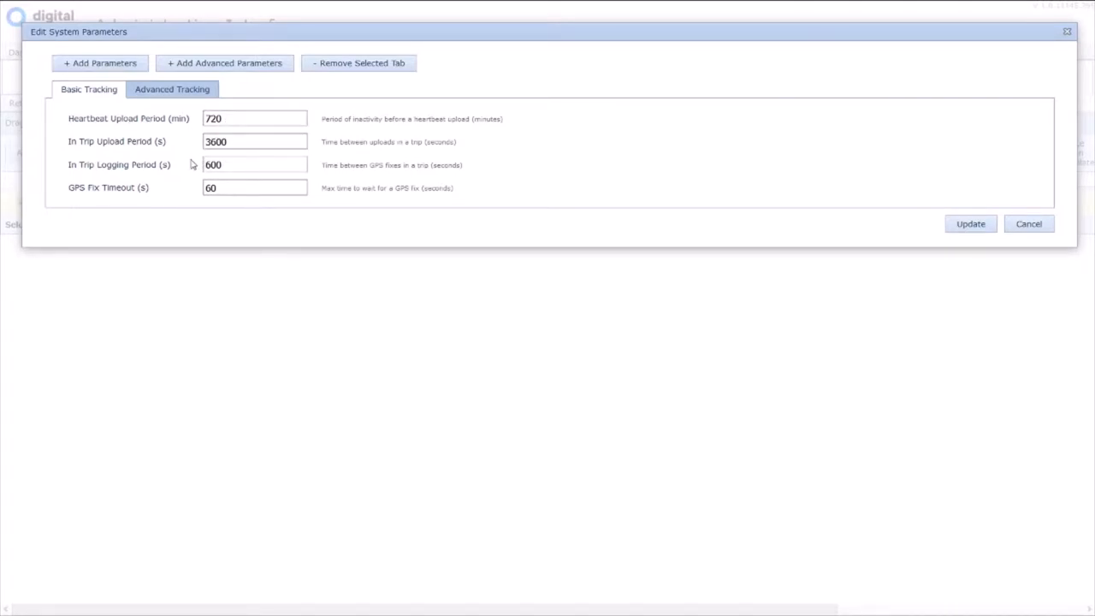
pyautogui.moveTo(178, 162)
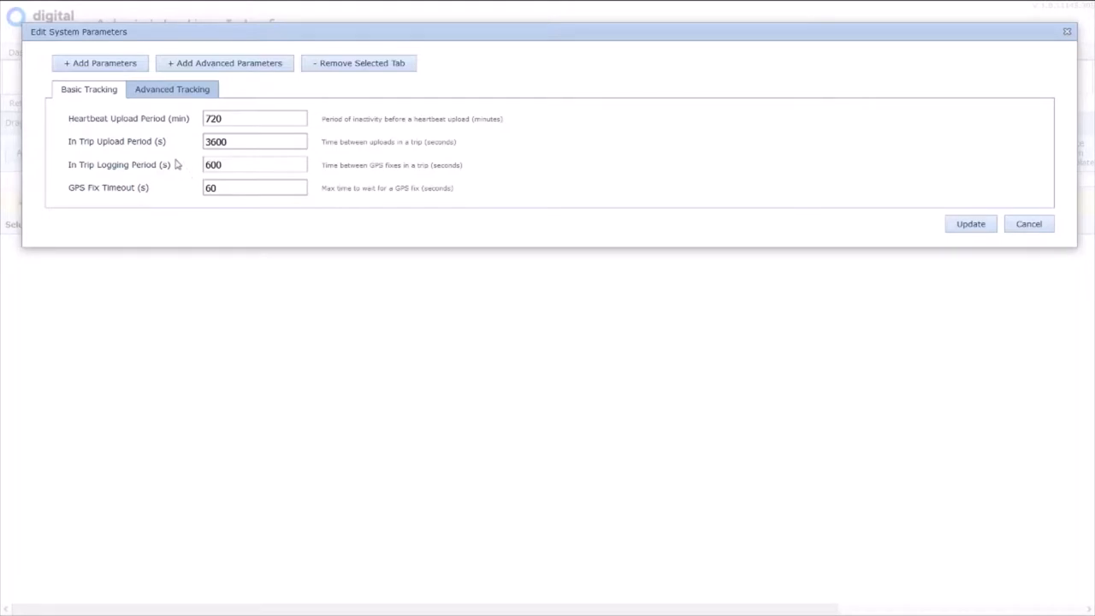
pyautogui.moveTo(98, 165)
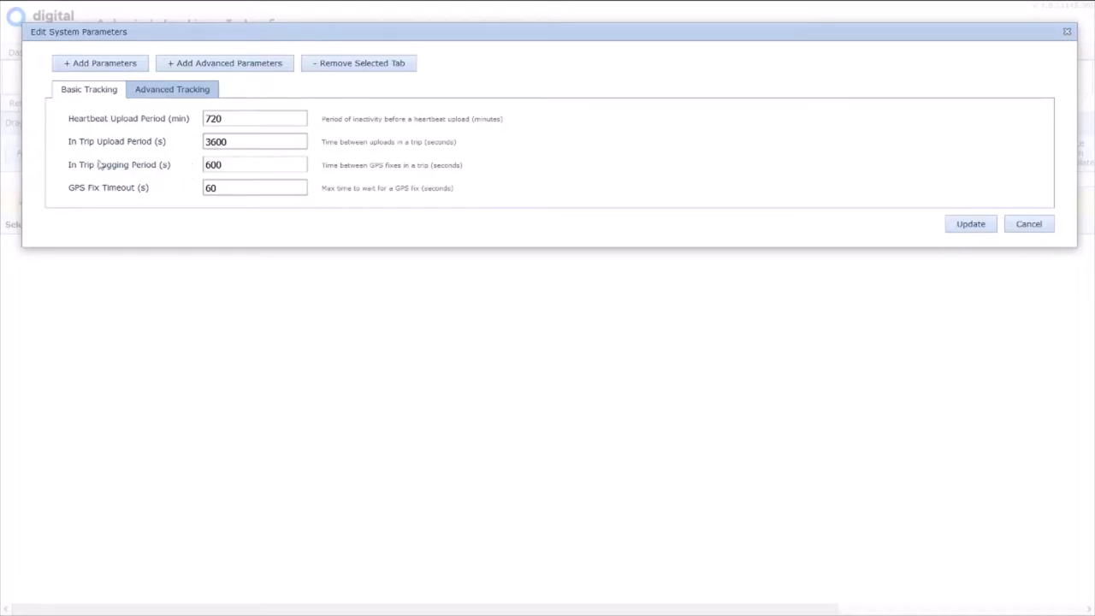
# Step: Apply the Oyster2 parameter changes with Update and return to the Devices page
pyautogui.click(246, 164)
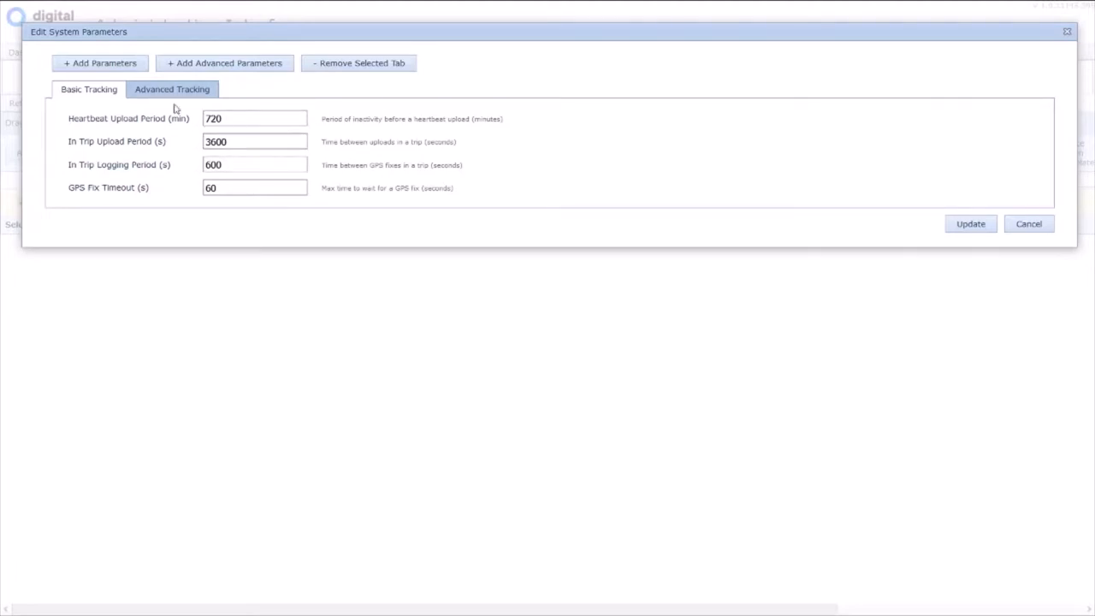
pyautogui.moveTo(1064, 32)
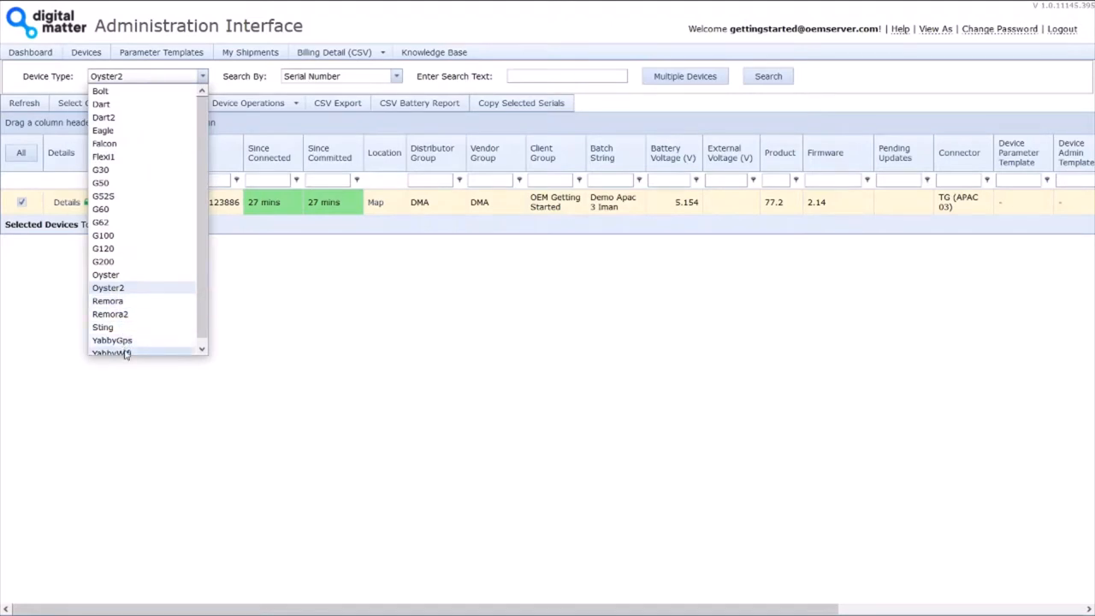
# Step: Select YabbyWifi device 173315 and start editing its system parameters
pyautogui.click(111, 351)
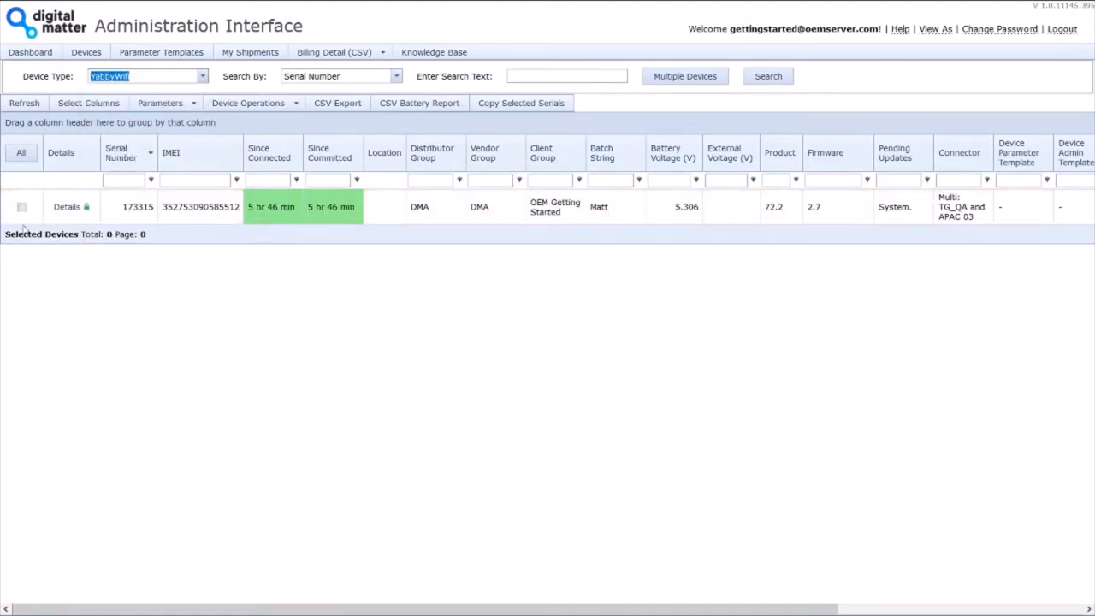
pyautogui.click(20, 205)
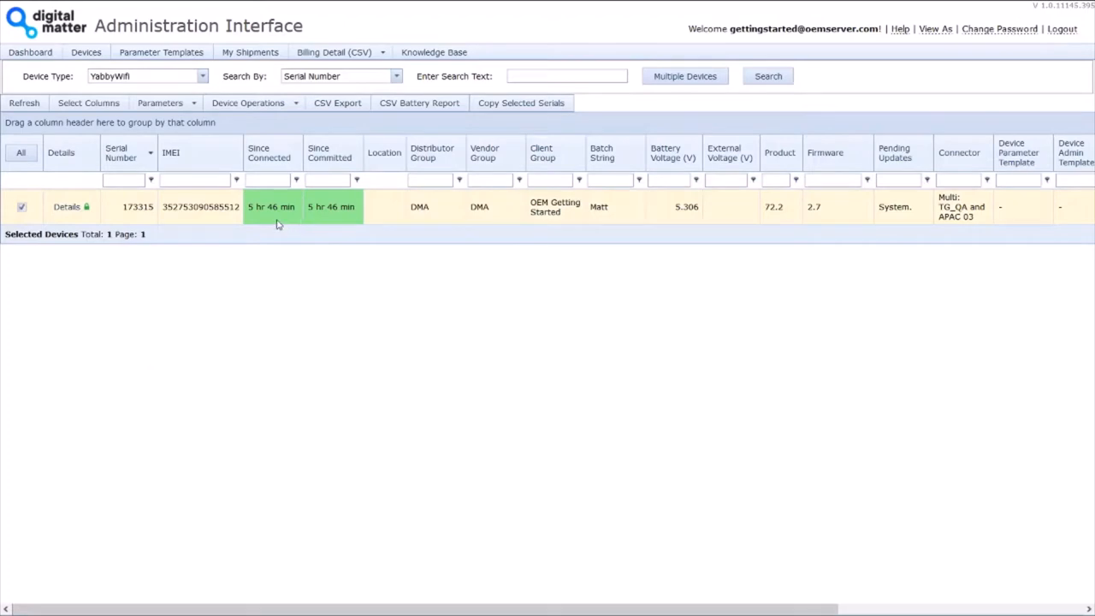
pyautogui.moveTo(161, 102)
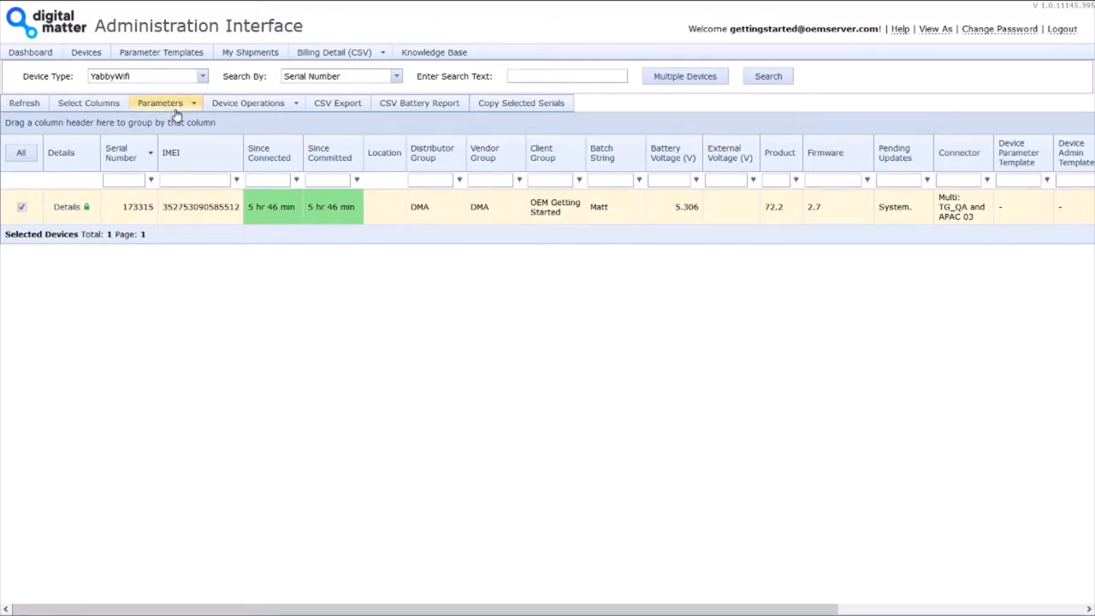
pyautogui.click(161, 103)
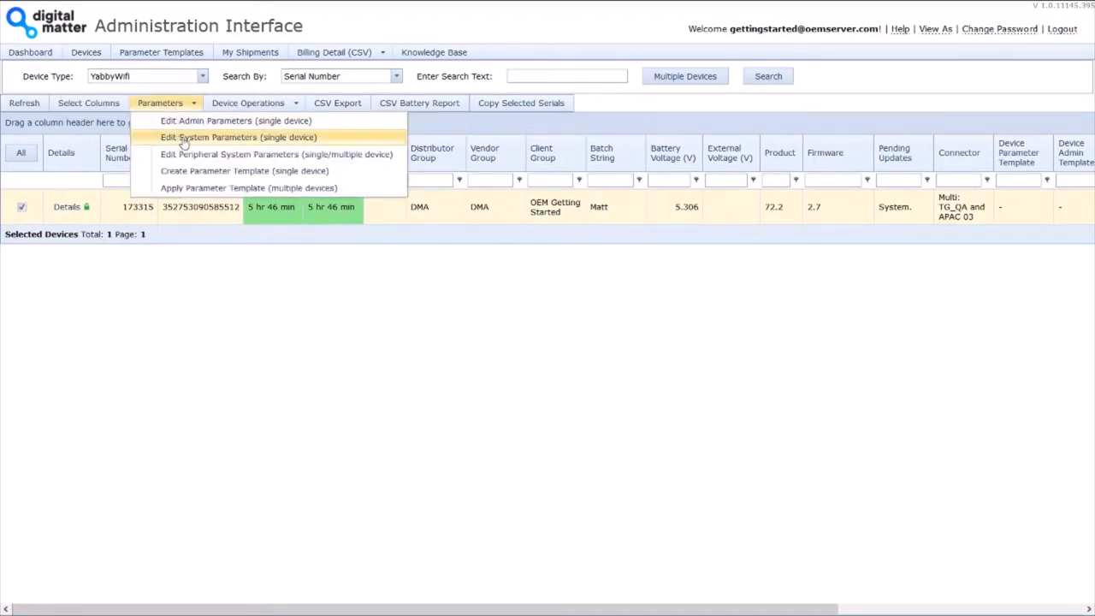
pyautogui.click(239, 137)
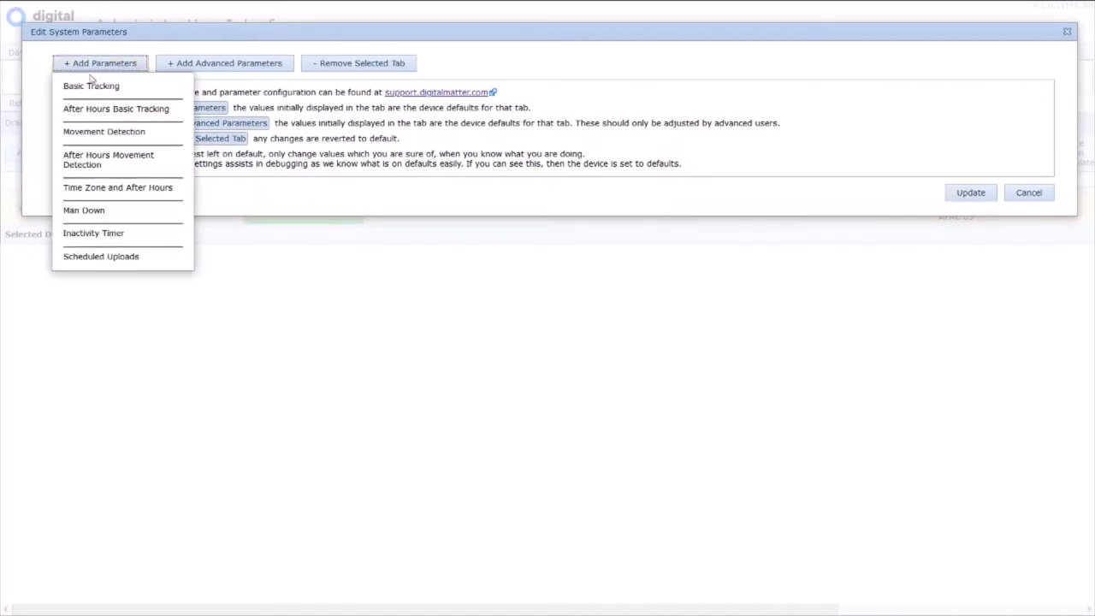
# Step: Add the Basic Tracking and Movement Detection groups and review their default values
pyautogui.click(86, 86)
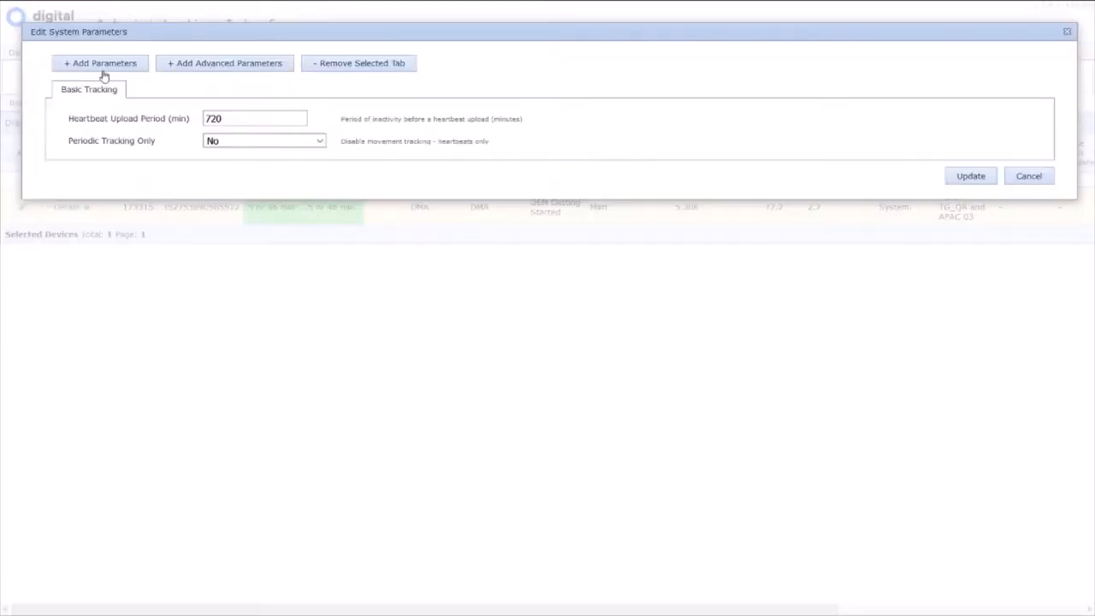
pyautogui.click(225, 61)
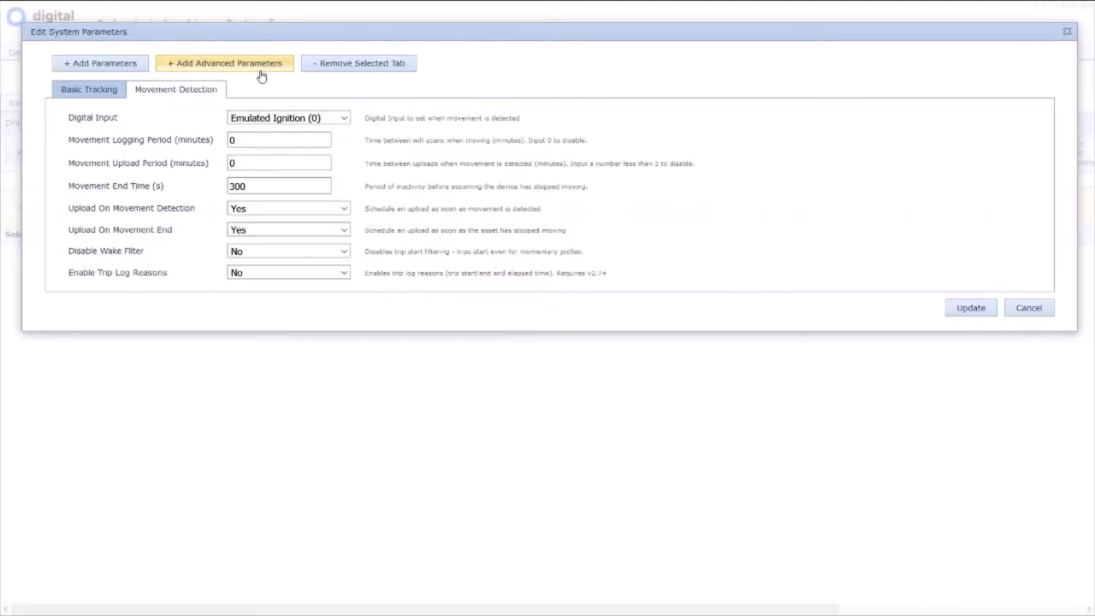
pyautogui.click(89, 89)
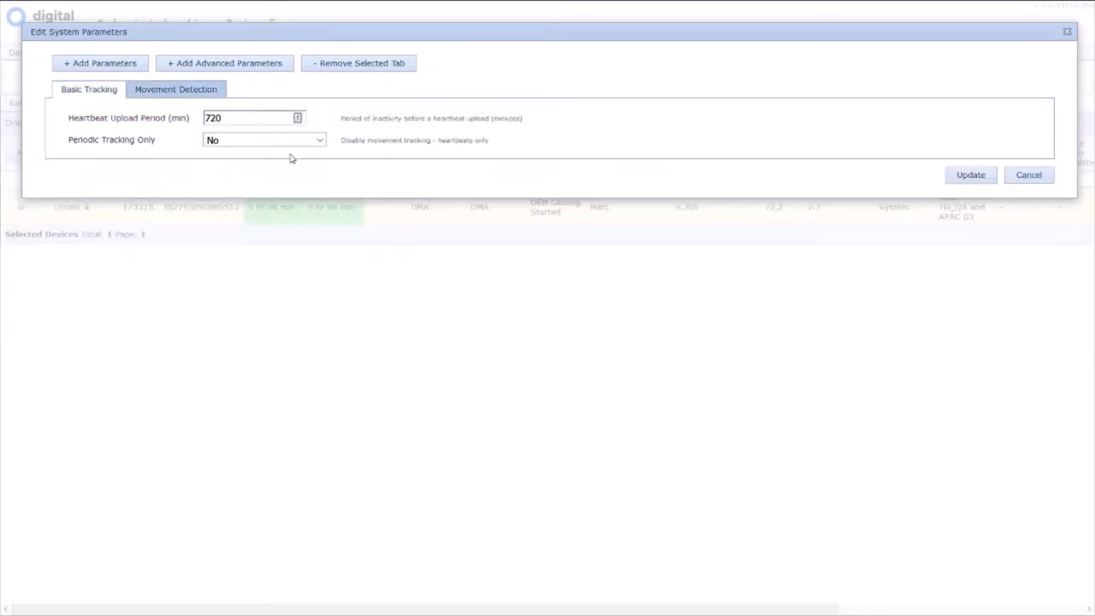
pyautogui.click(177, 89)
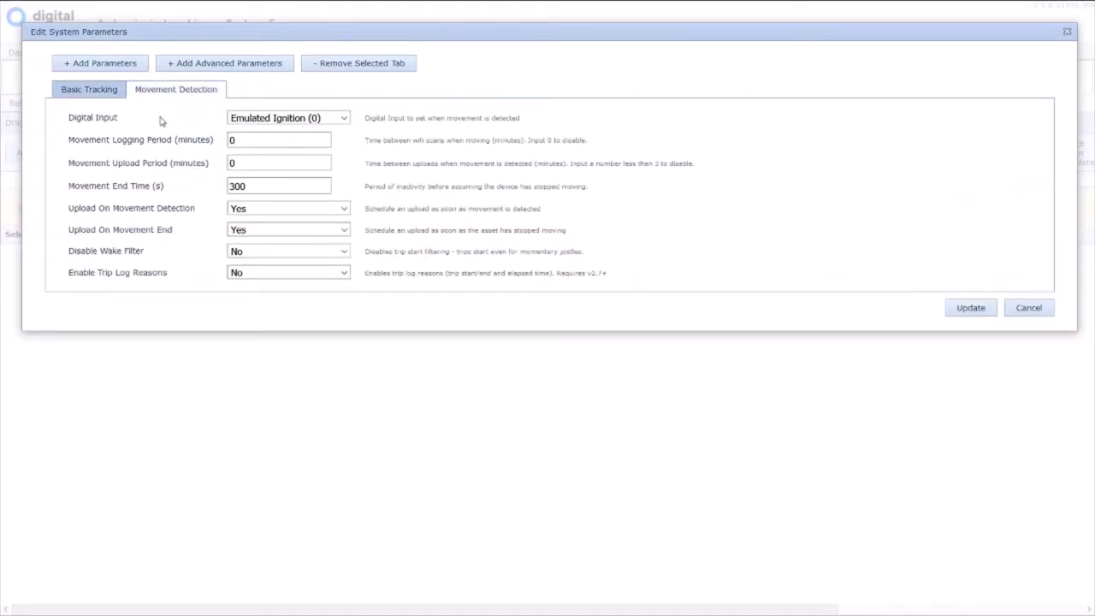
pyautogui.moveTo(388, 147)
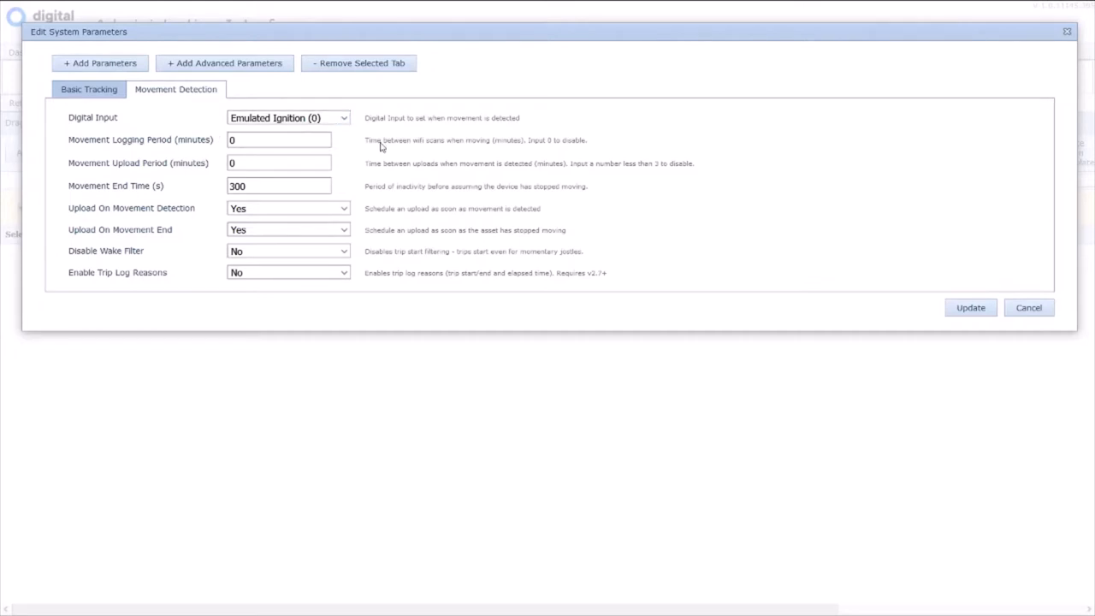
# Step: Set Movement Logging Period to 30 minutes and check the 720-minute Basic Tracking heartbeat
pyautogui.click(277, 163)
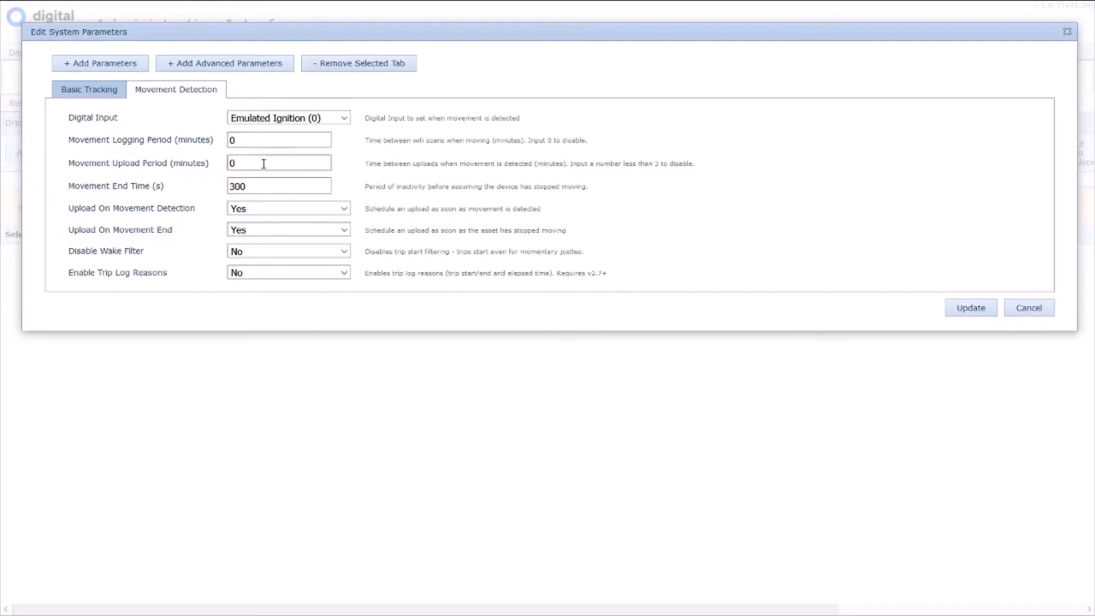
pyautogui.moveTo(265, 238)
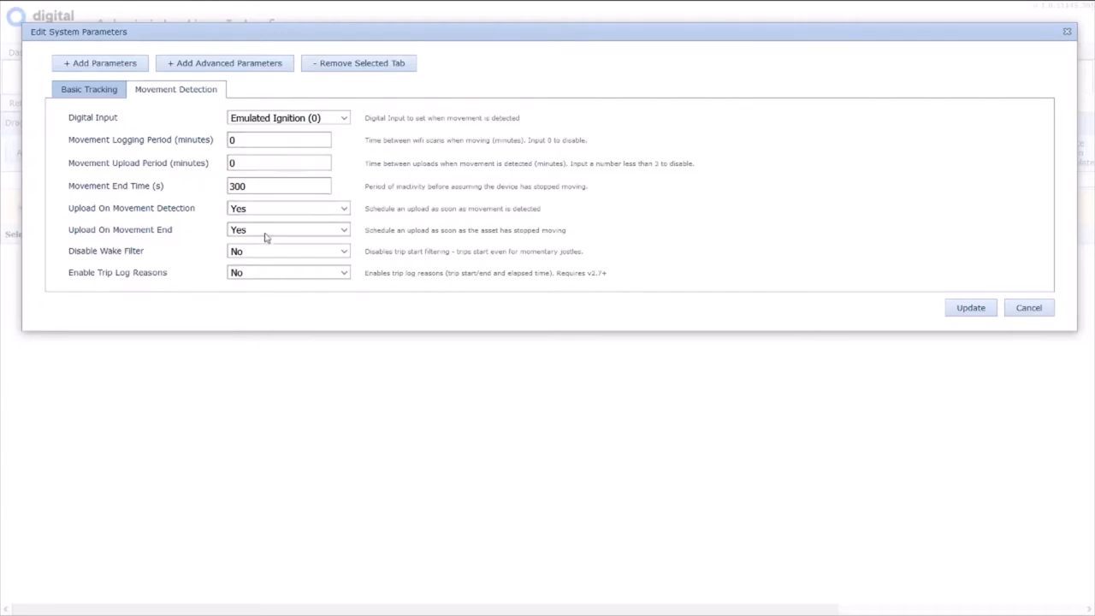
pyautogui.click(277, 141)
pyautogui.write('30')
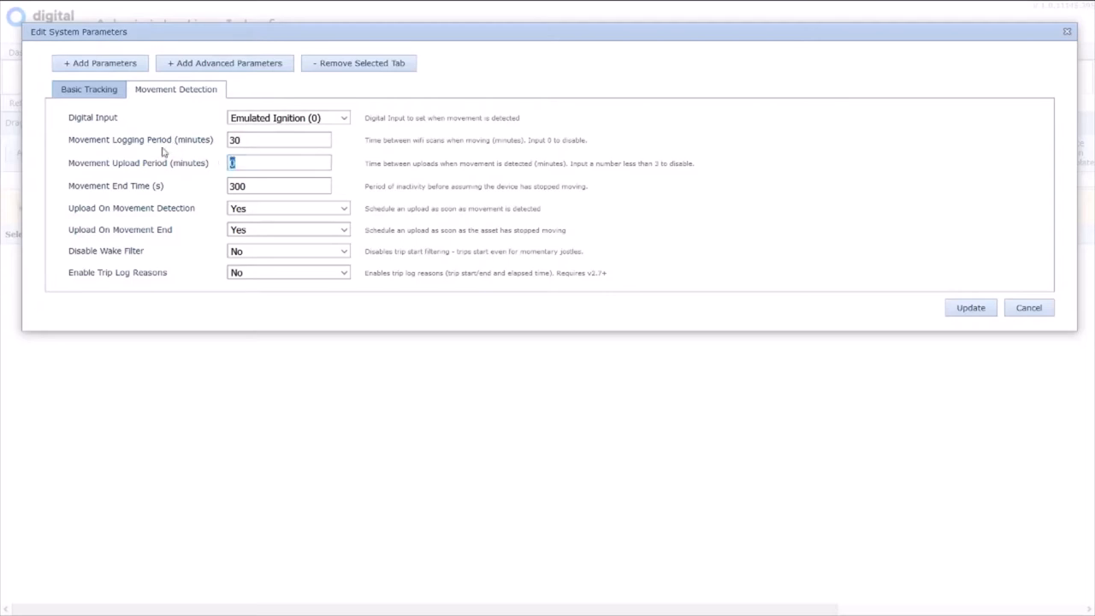
pyautogui.click(89, 89)
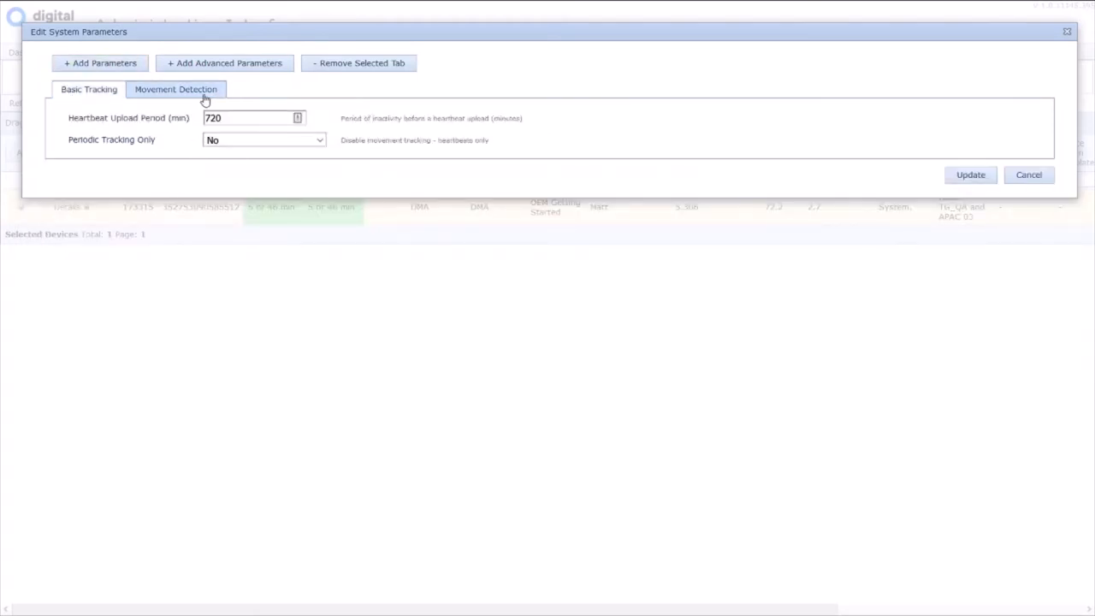
# Step: Apply the system parameters with a 60-minute Movement Upload Period to YabbyWifi 173315
pyautogui.click(175, 89)
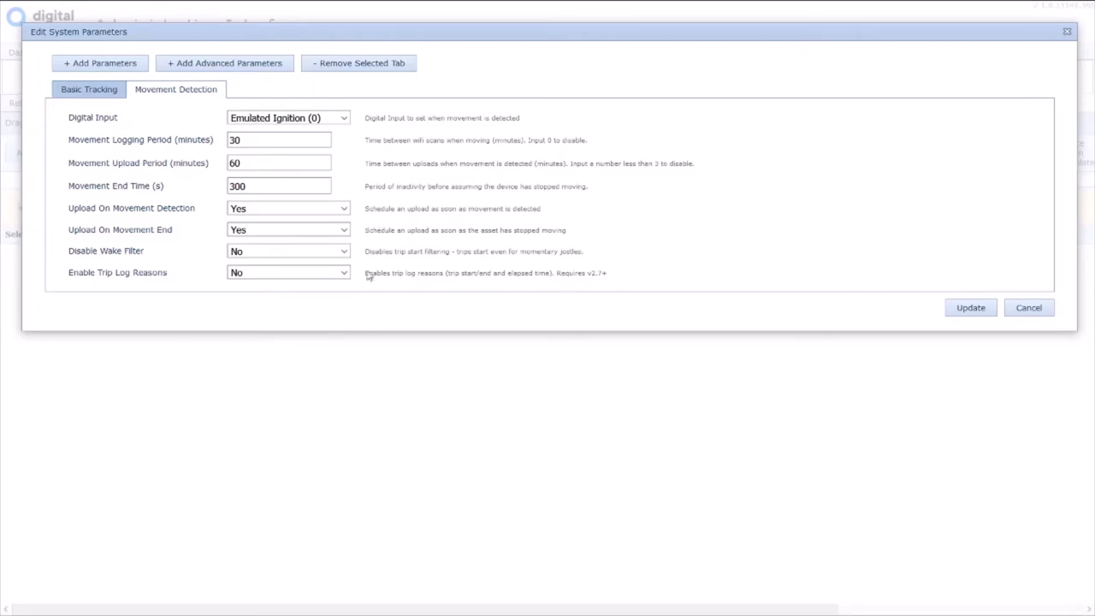
pyautogui.click(89, 89)
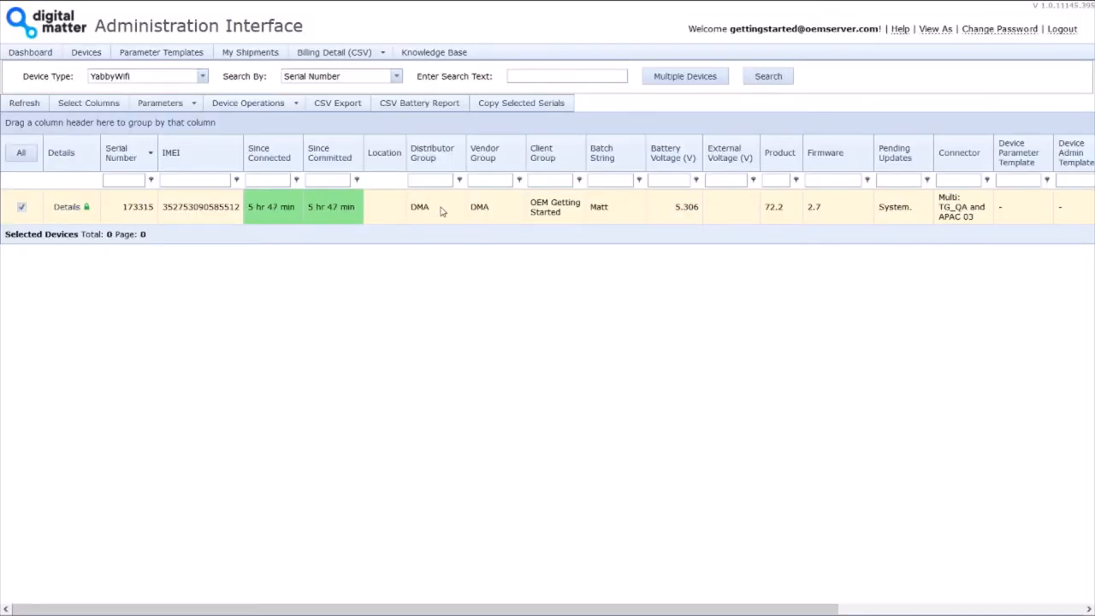
pyautogui.moveTo(570, 212)
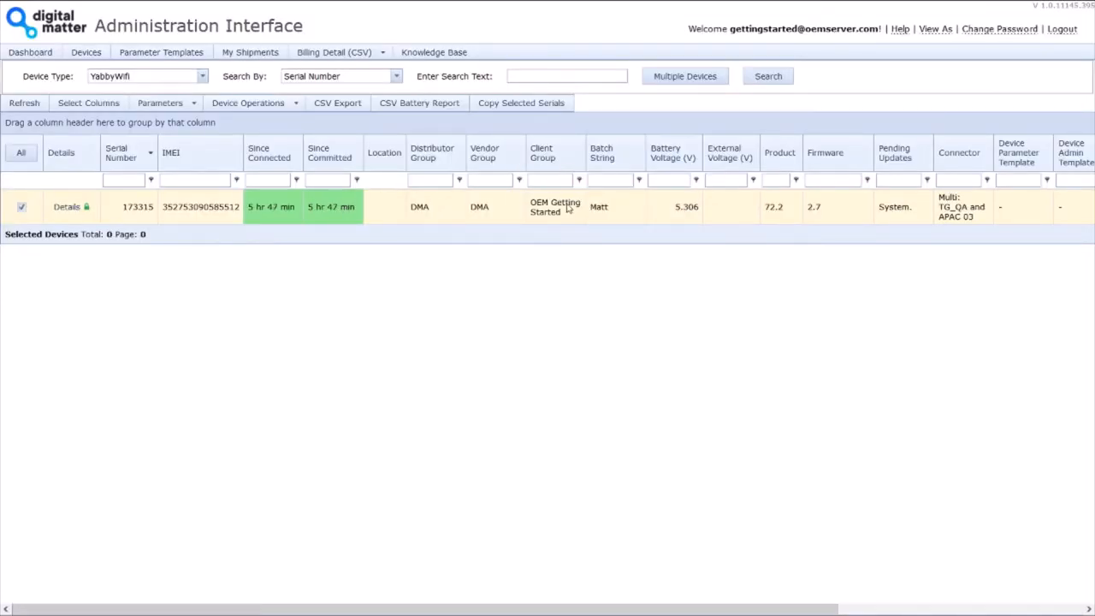
pyautogui.moveTo(271, 171)
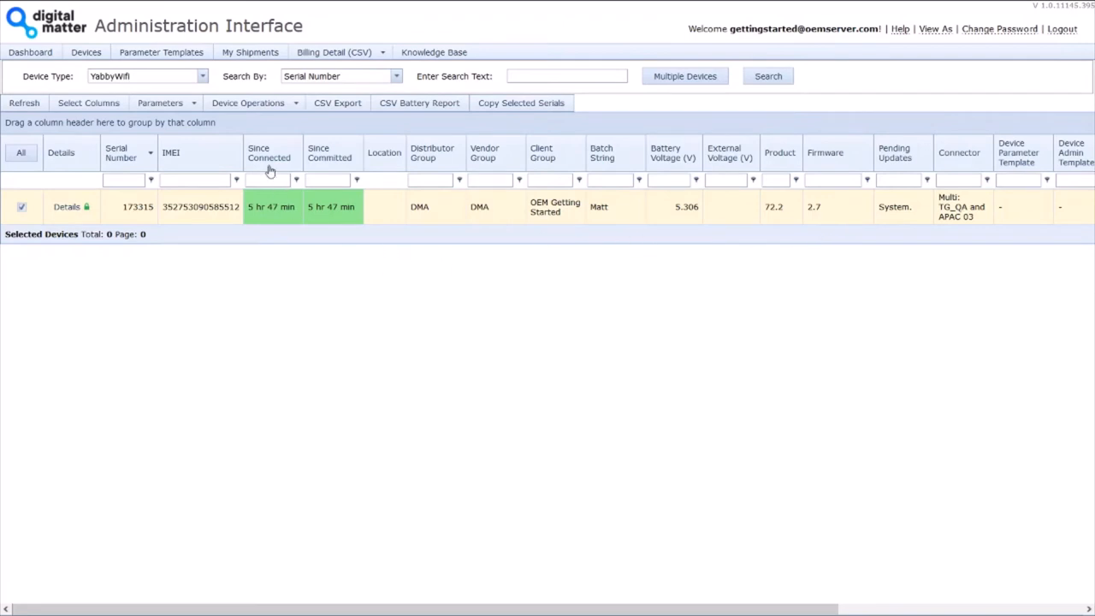
# Step: Start a new parameter template for this device with System Parameters as the type
pyautogui.click(161, 103)
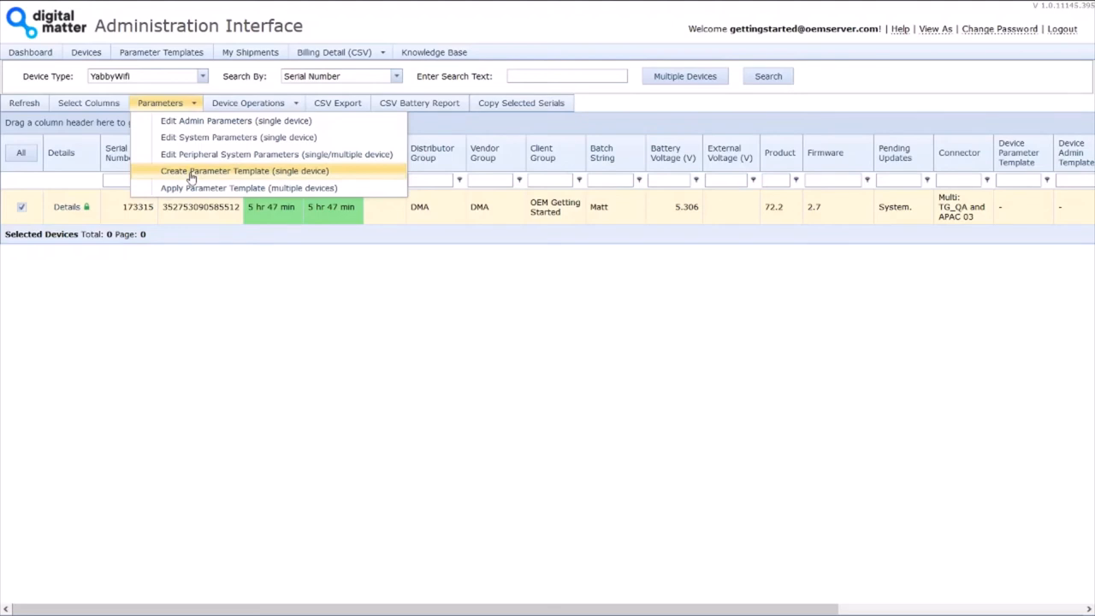
pyautogui.click(246, 171)
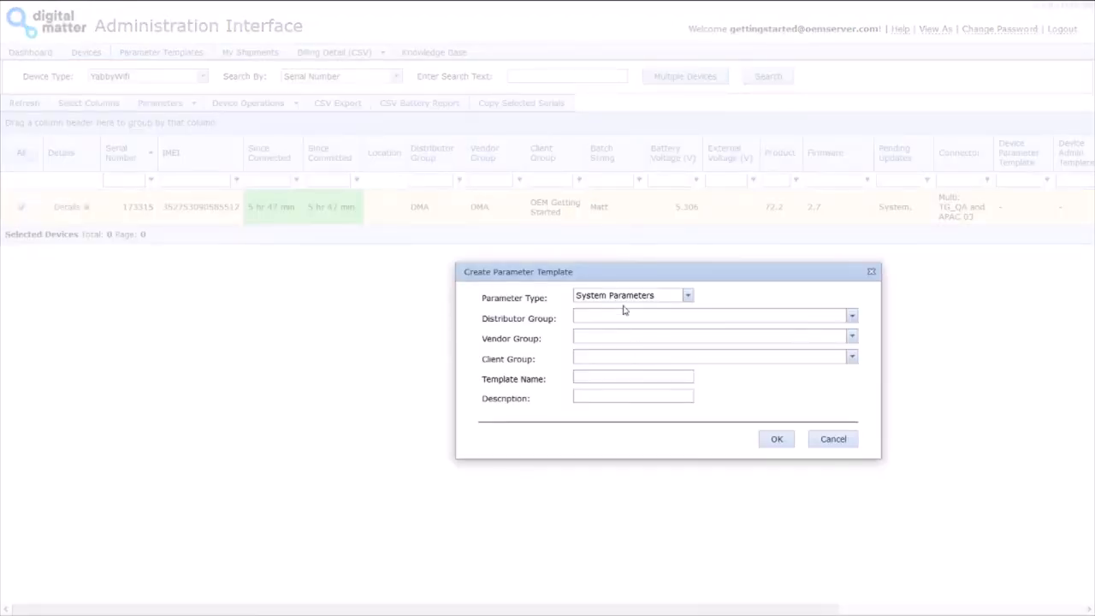
pyautogui.moveTo(831, 438)
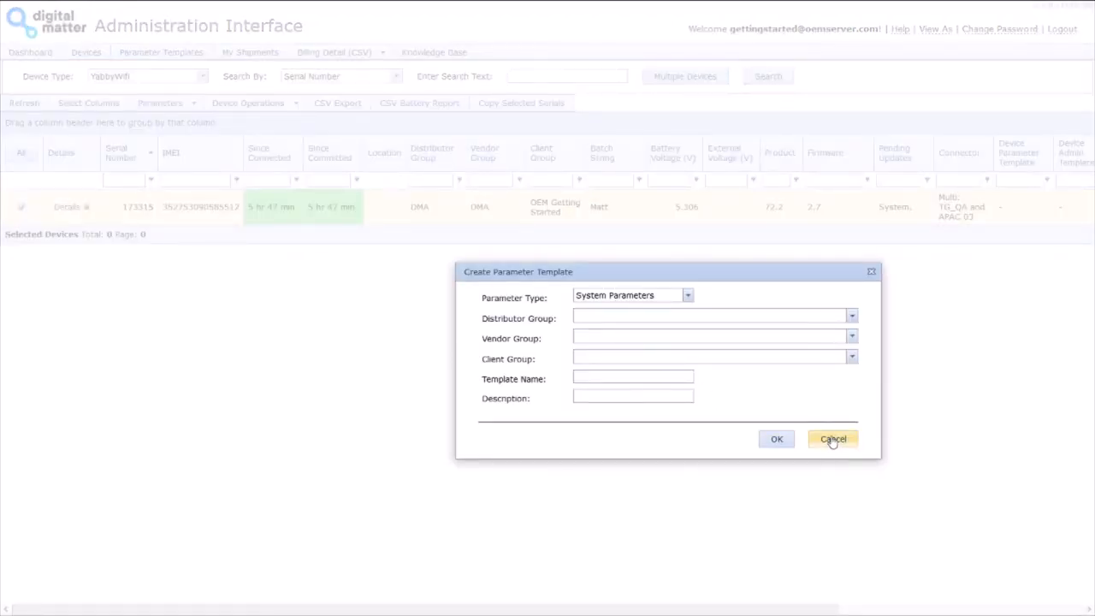